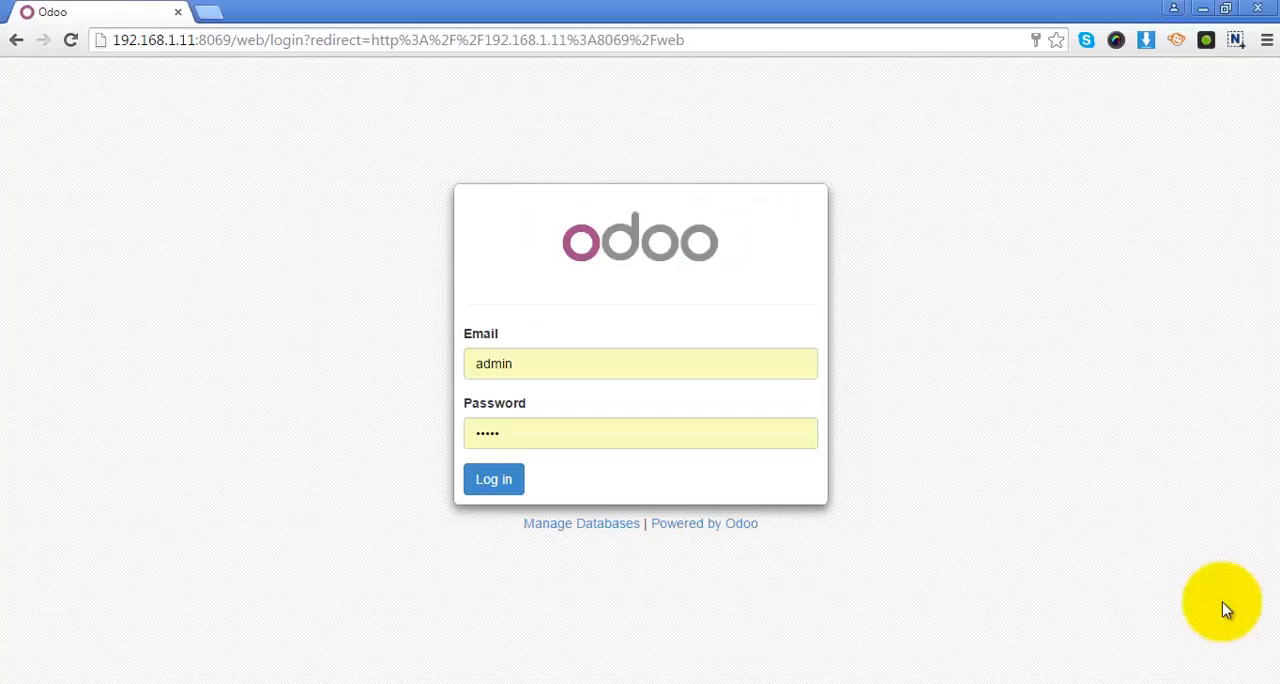
mouse_move(1213, 578)
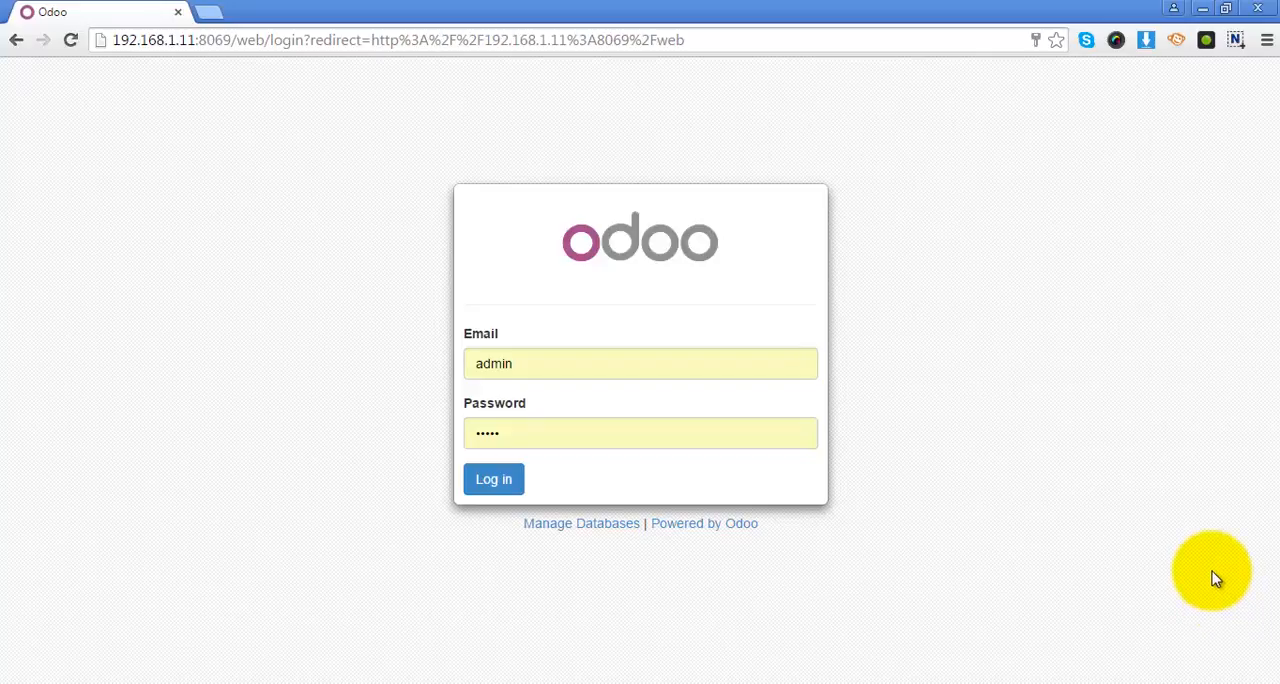
mouse_move(1073, 543)
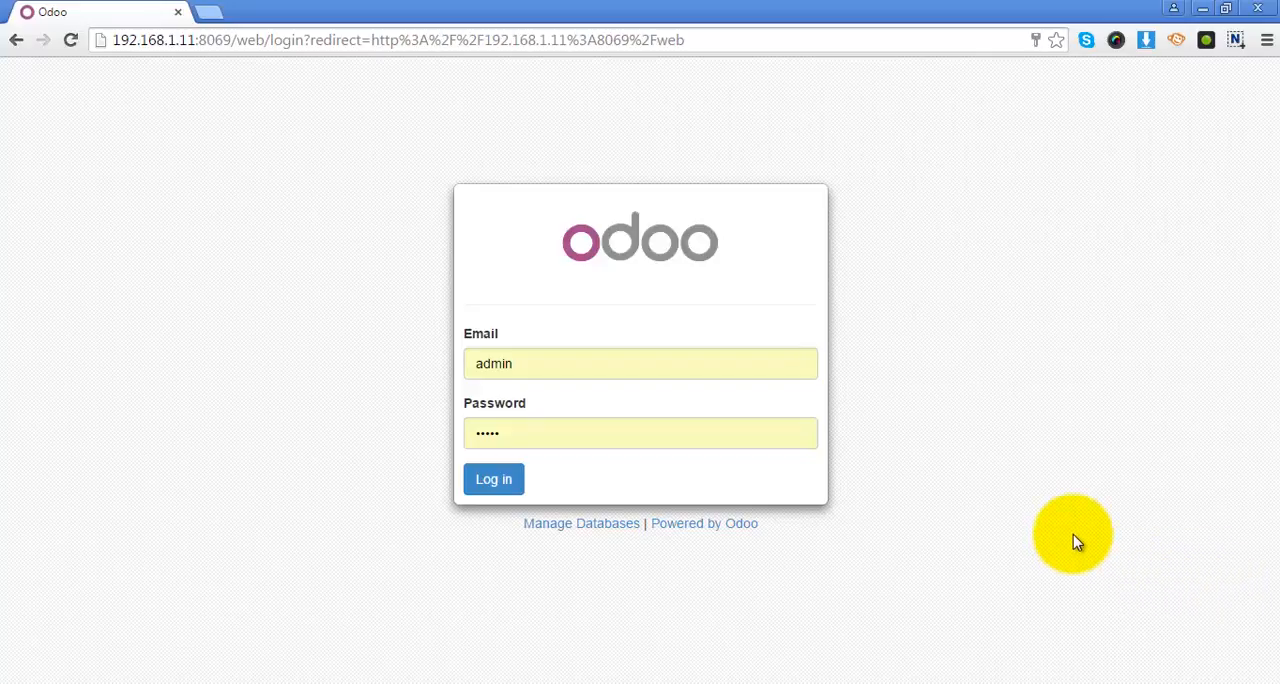
mouse_move(1058, 577)
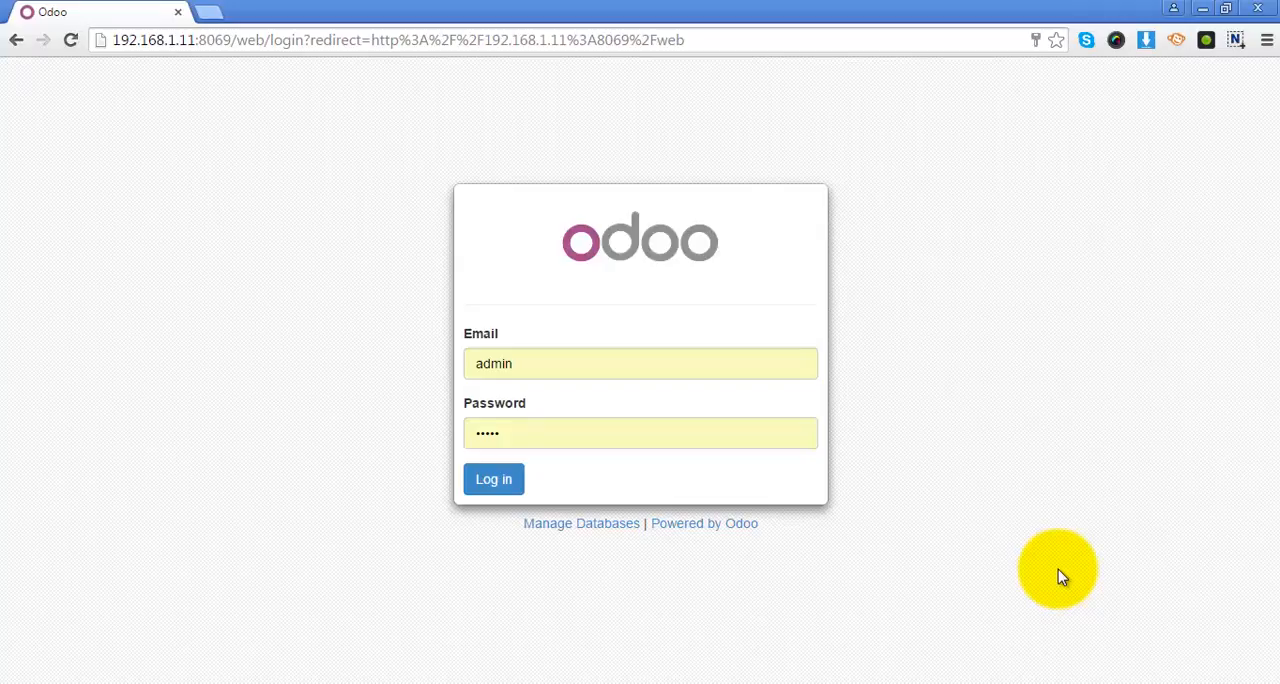
mouse_move(985, 490)
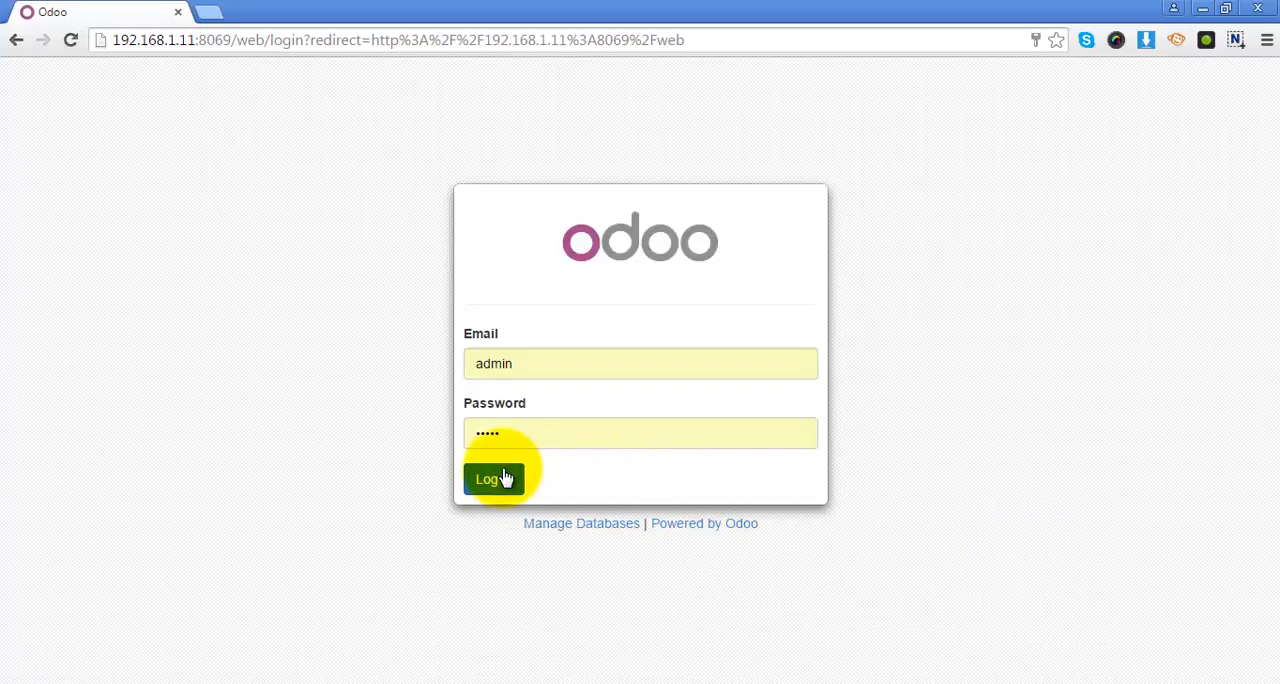
Log in, browse customer and supplier invoices, then open purchase order PO00018
click(493, 478)
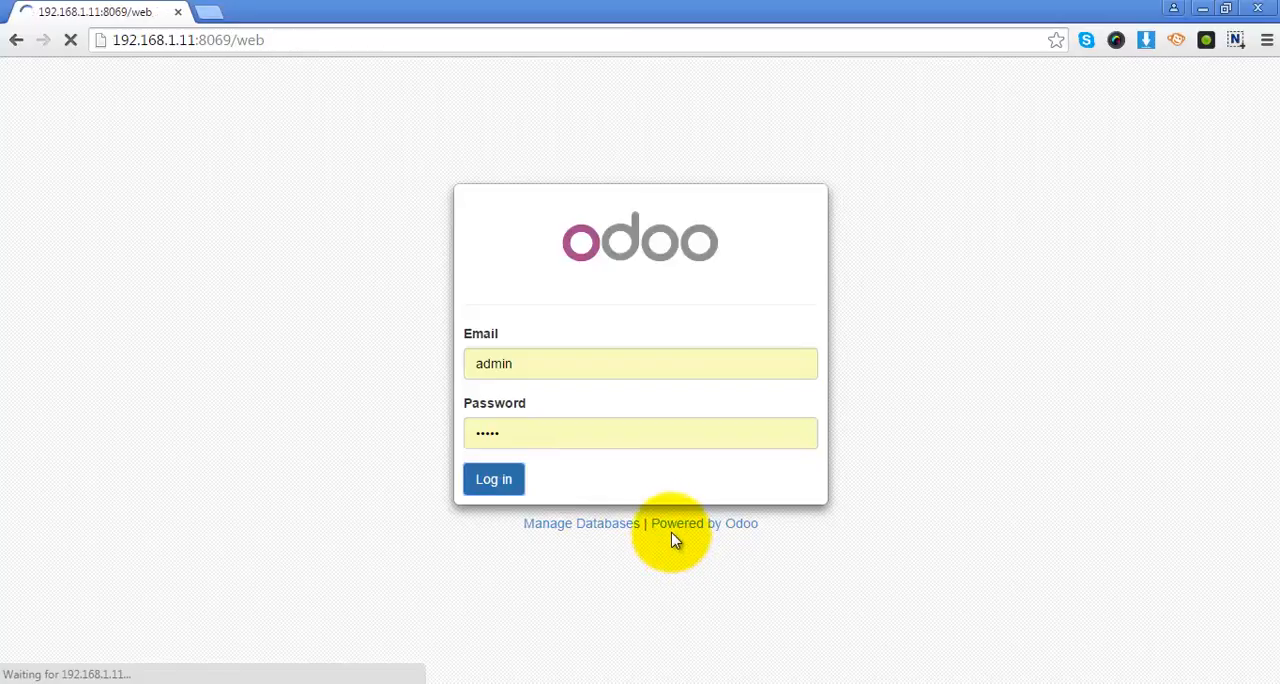
click(493, 479)
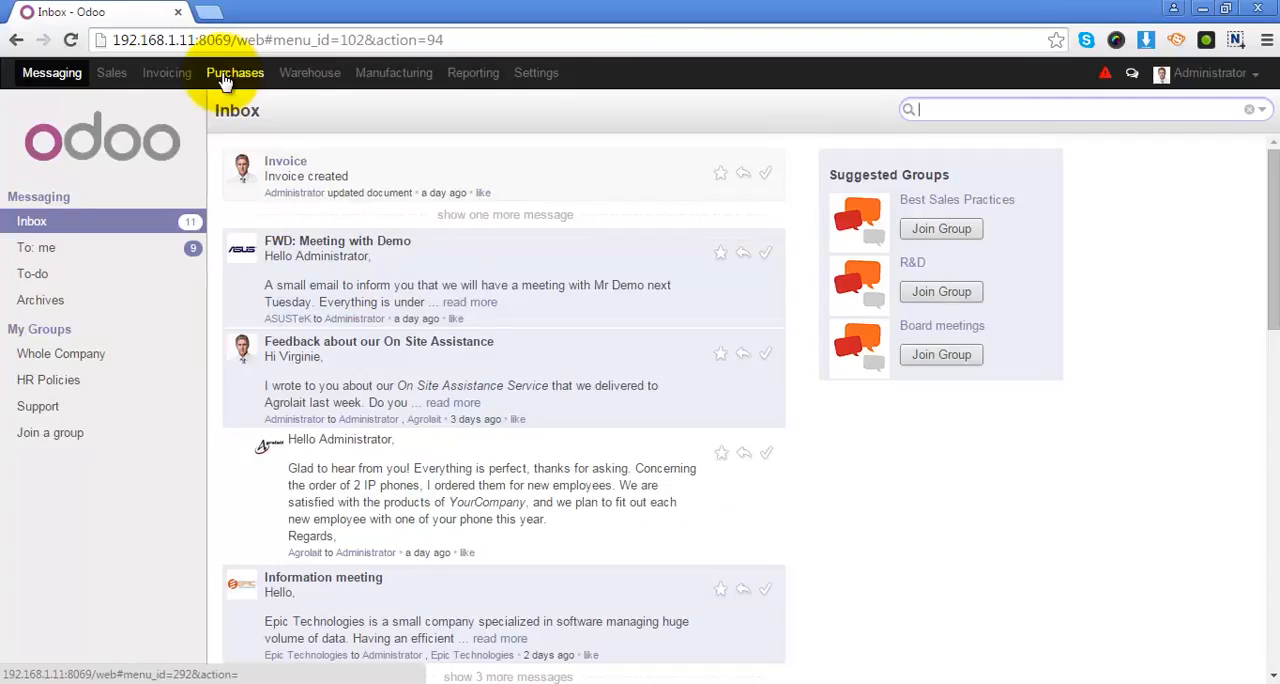
click(166, 72)
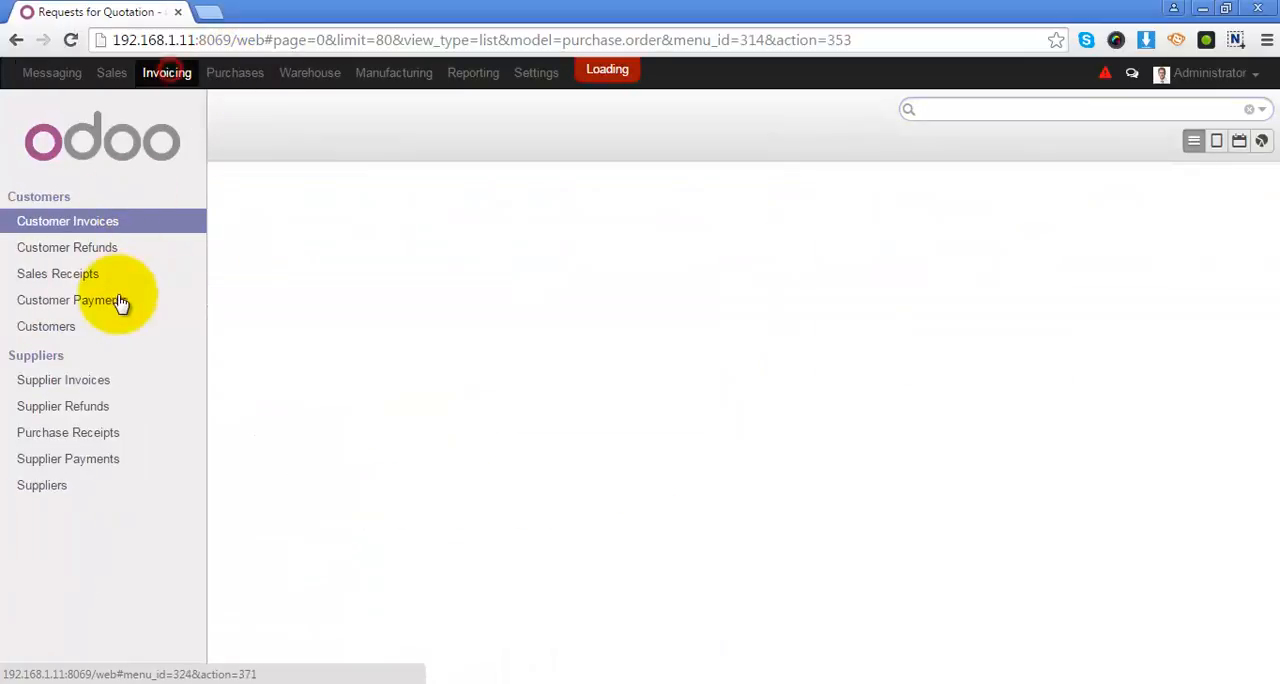
click(67, 221)
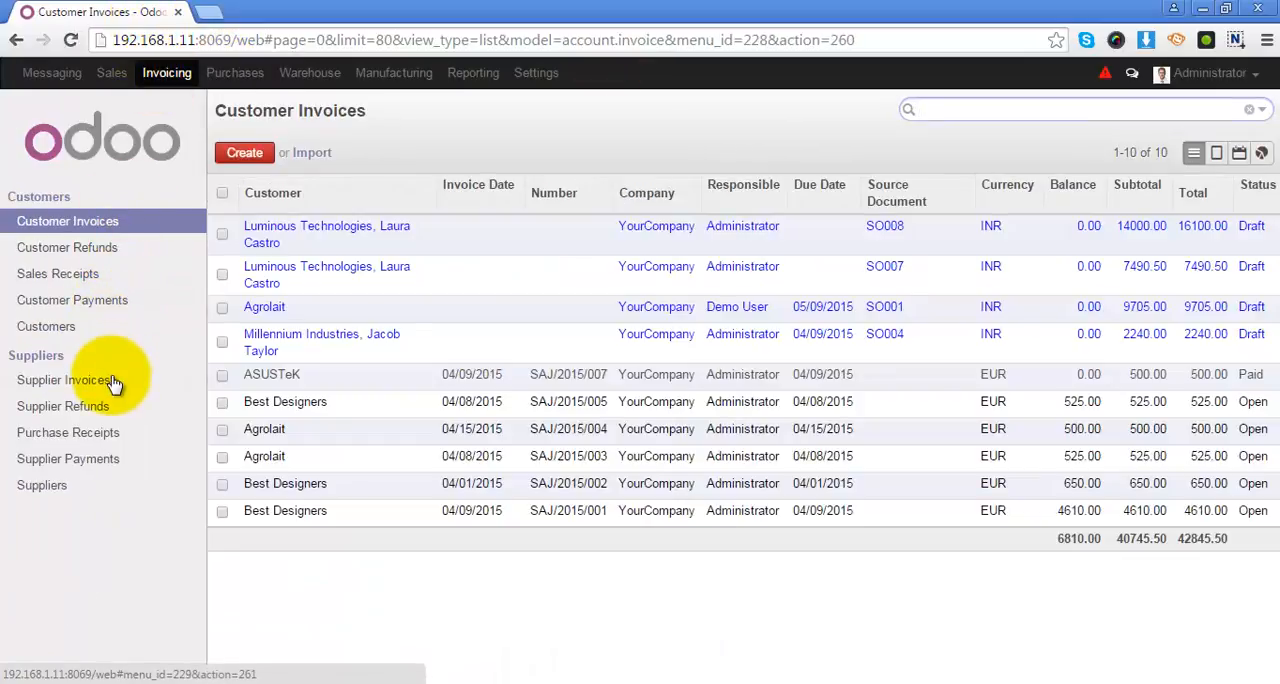
click(65, 380)
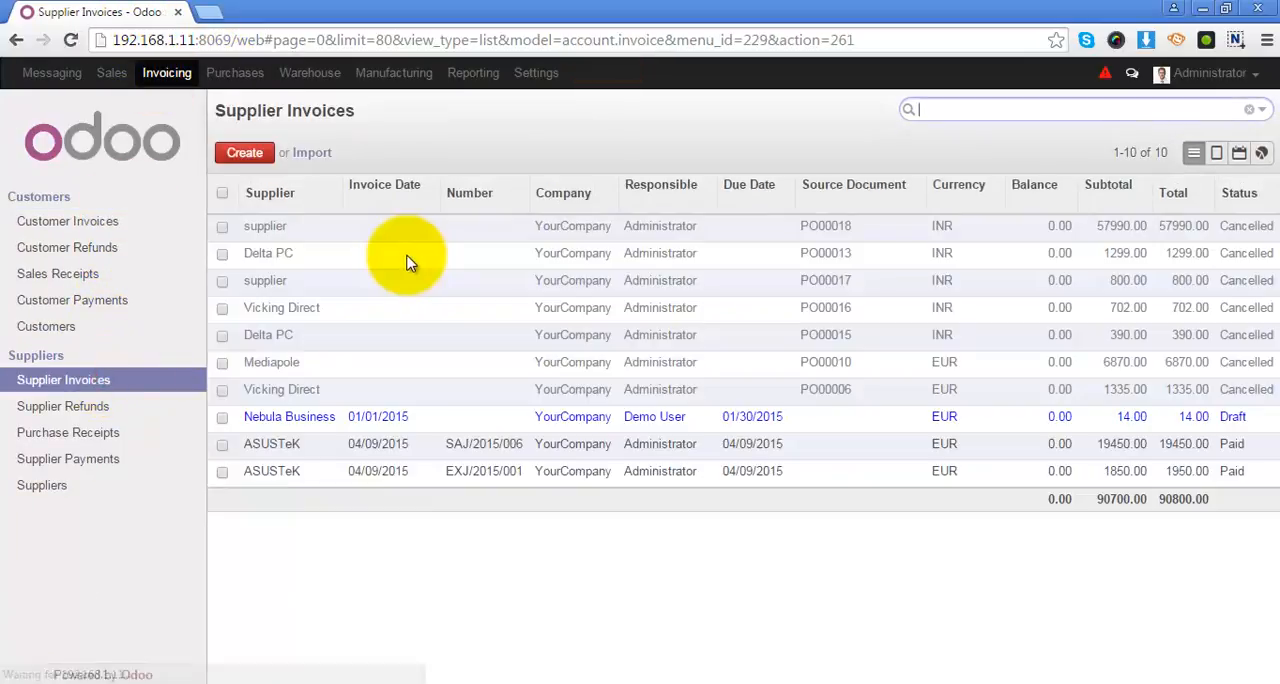
click(825, 225)
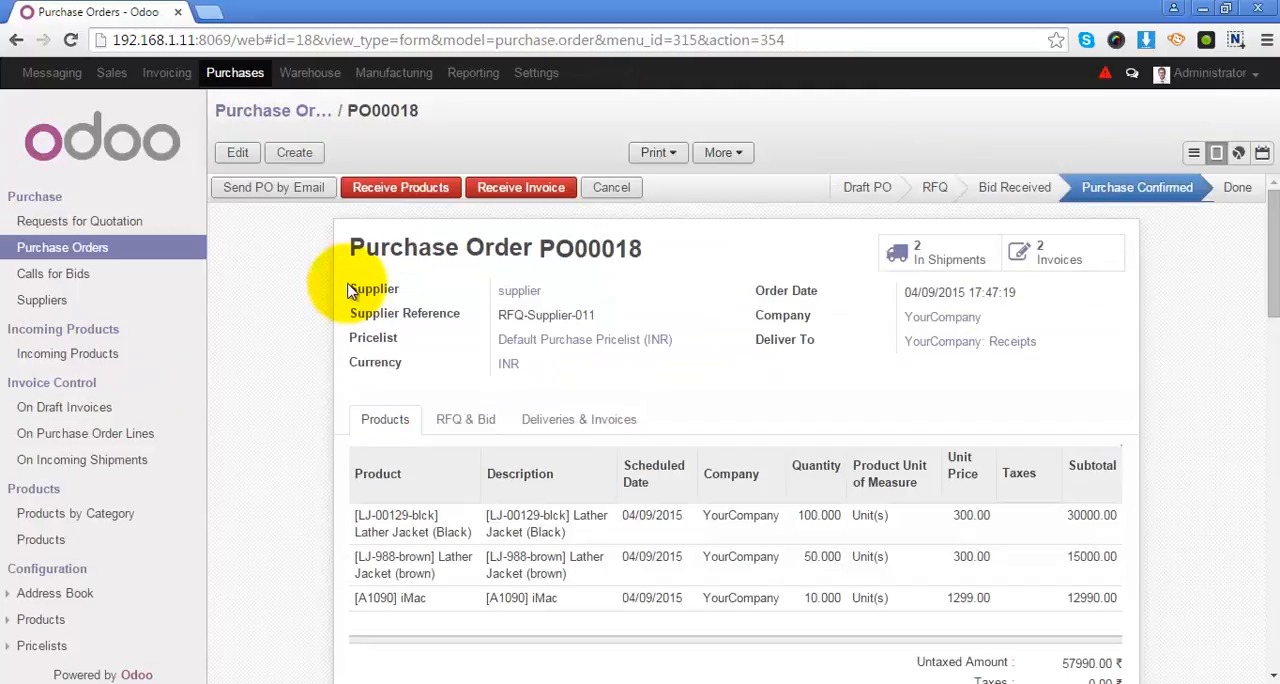
mouse_move(480, 338)
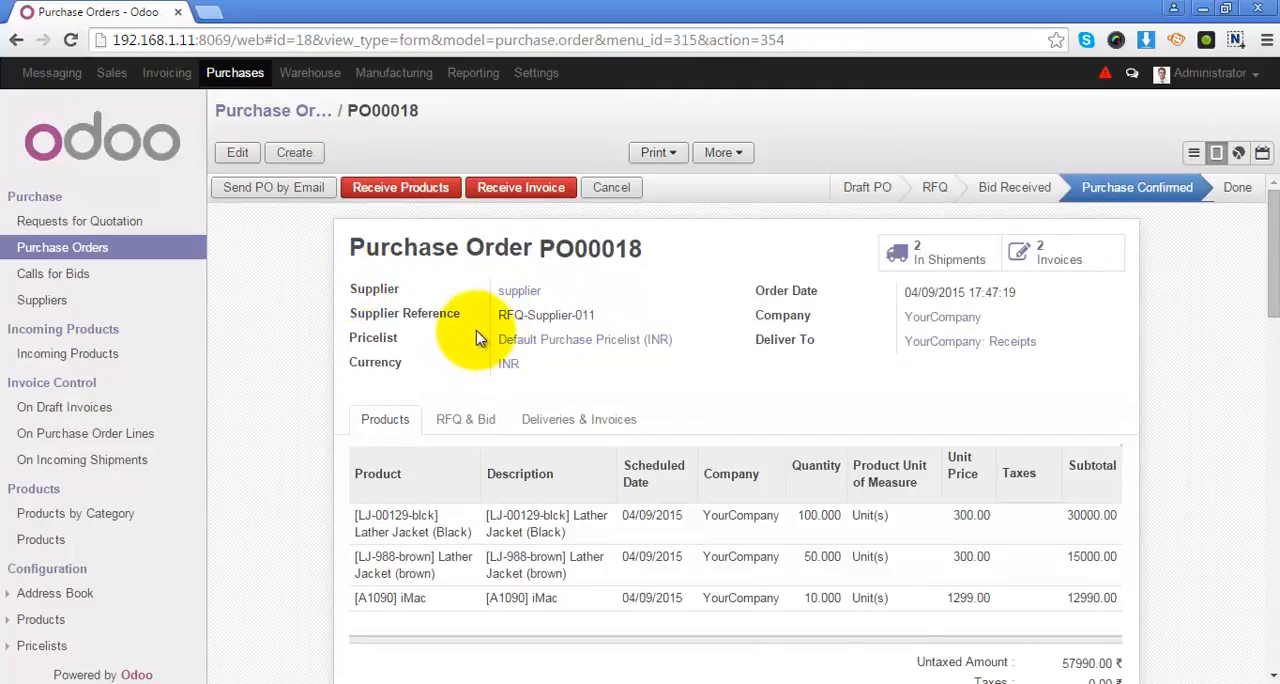
mouse_move(490, 378)
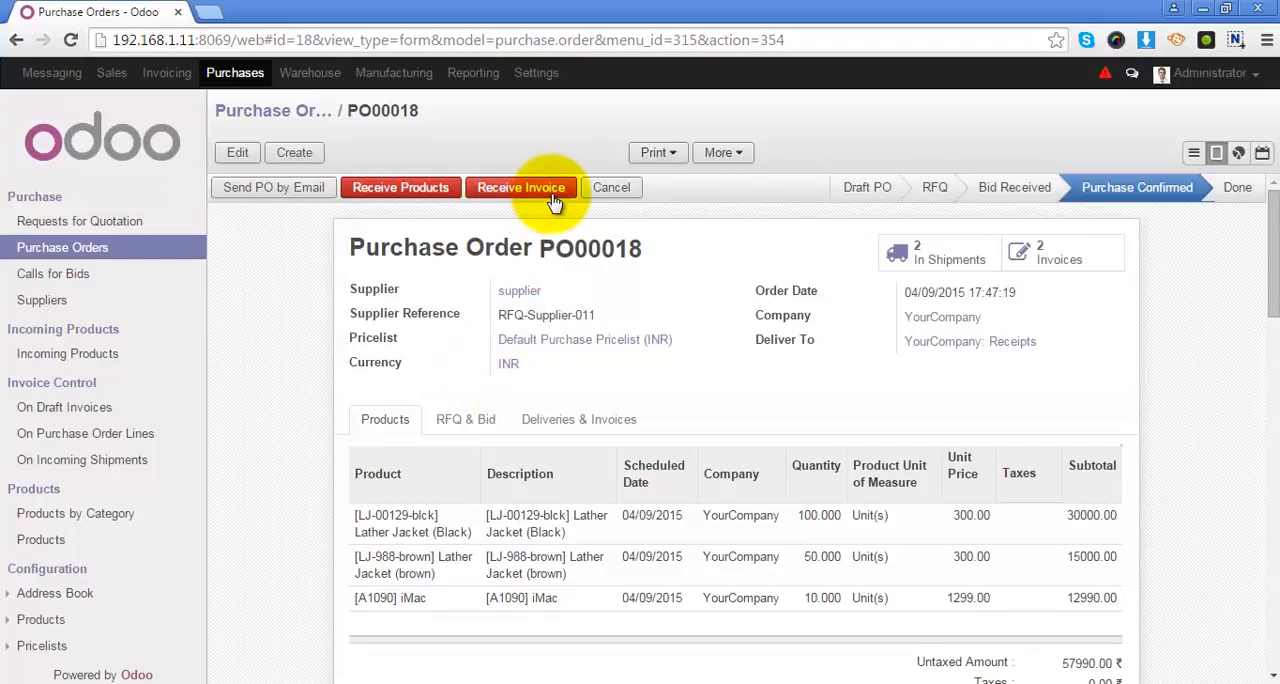
mouse_move(425, 345)
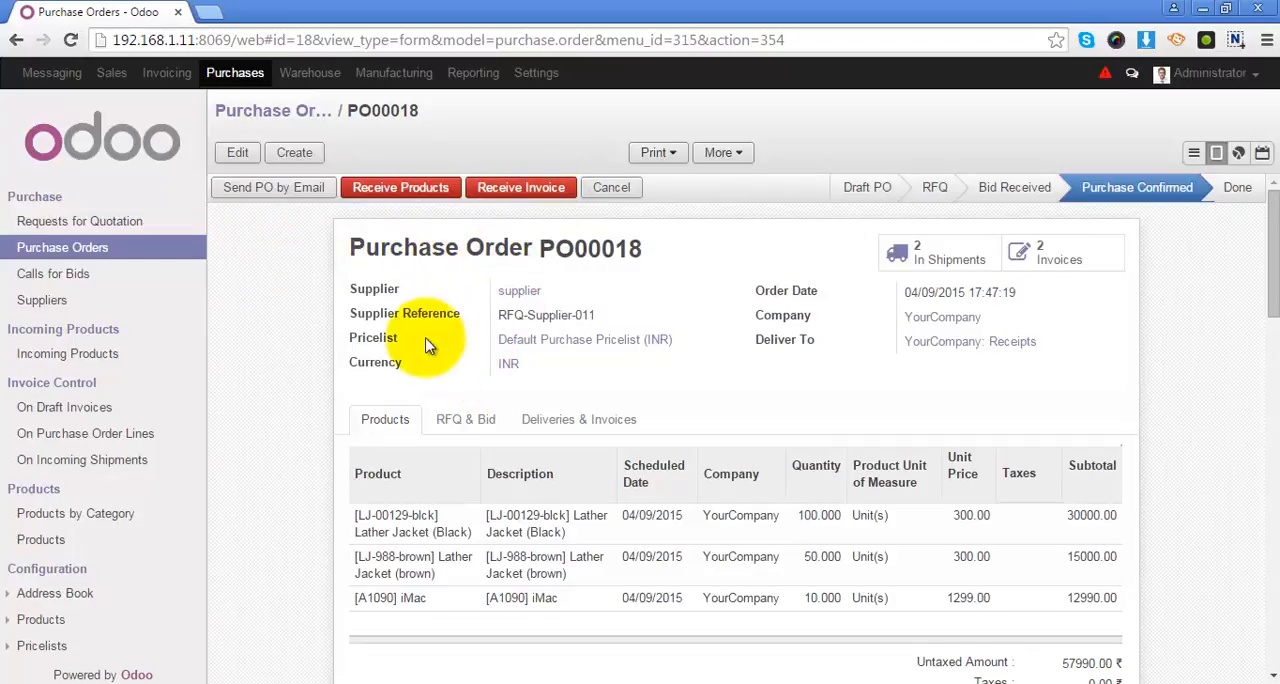
mouse_move(521, 187)
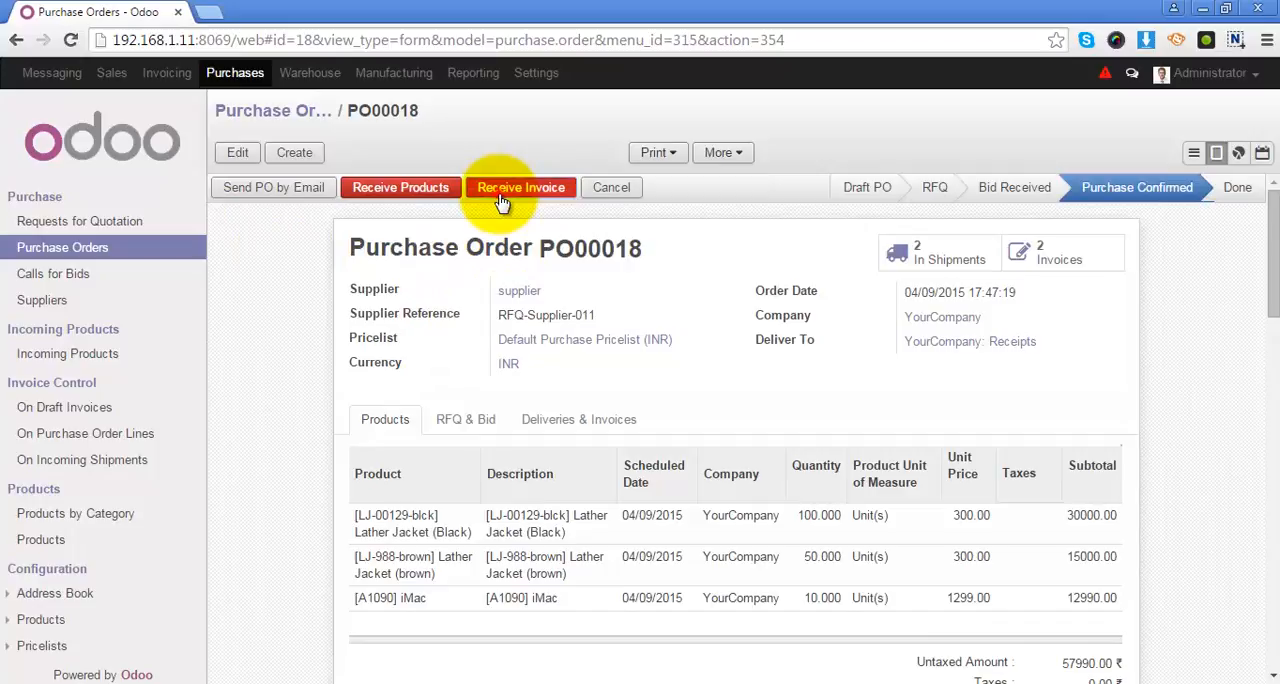
Create the draft supplier invoice RFQ-Supplier-011 from PO00018 and review its 57990.00 total in edit mode
click(520, 187)
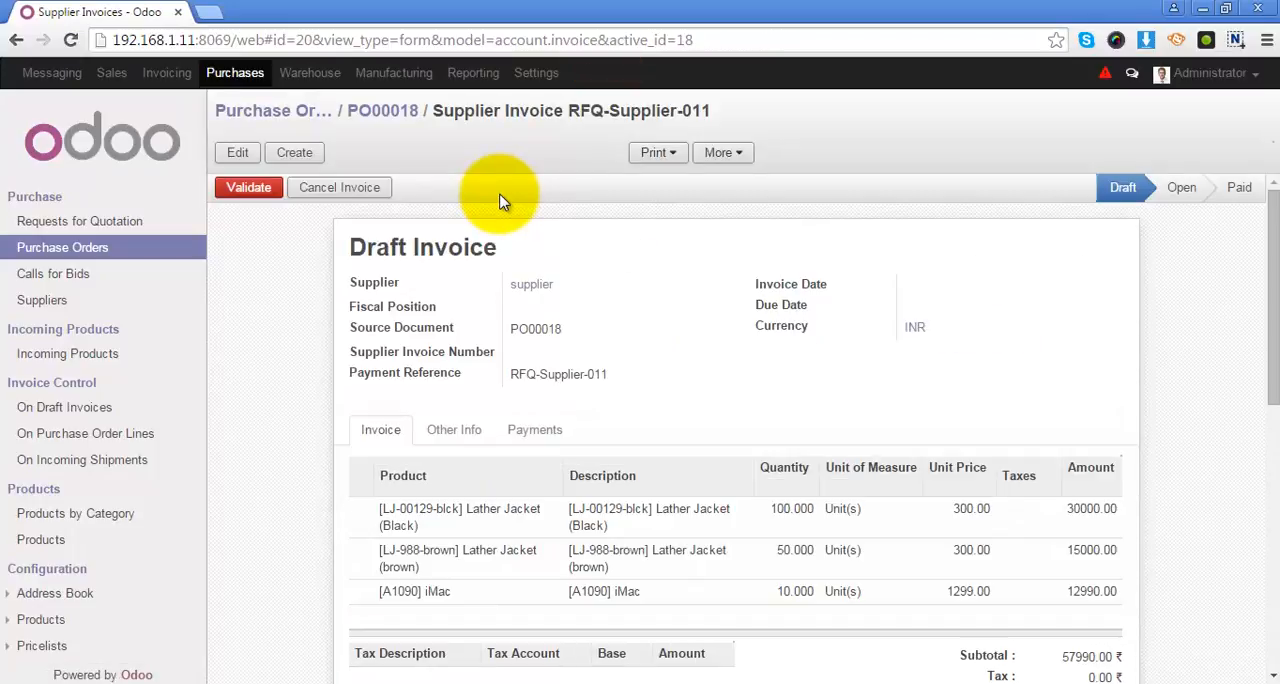
mouse_move(537, 238)
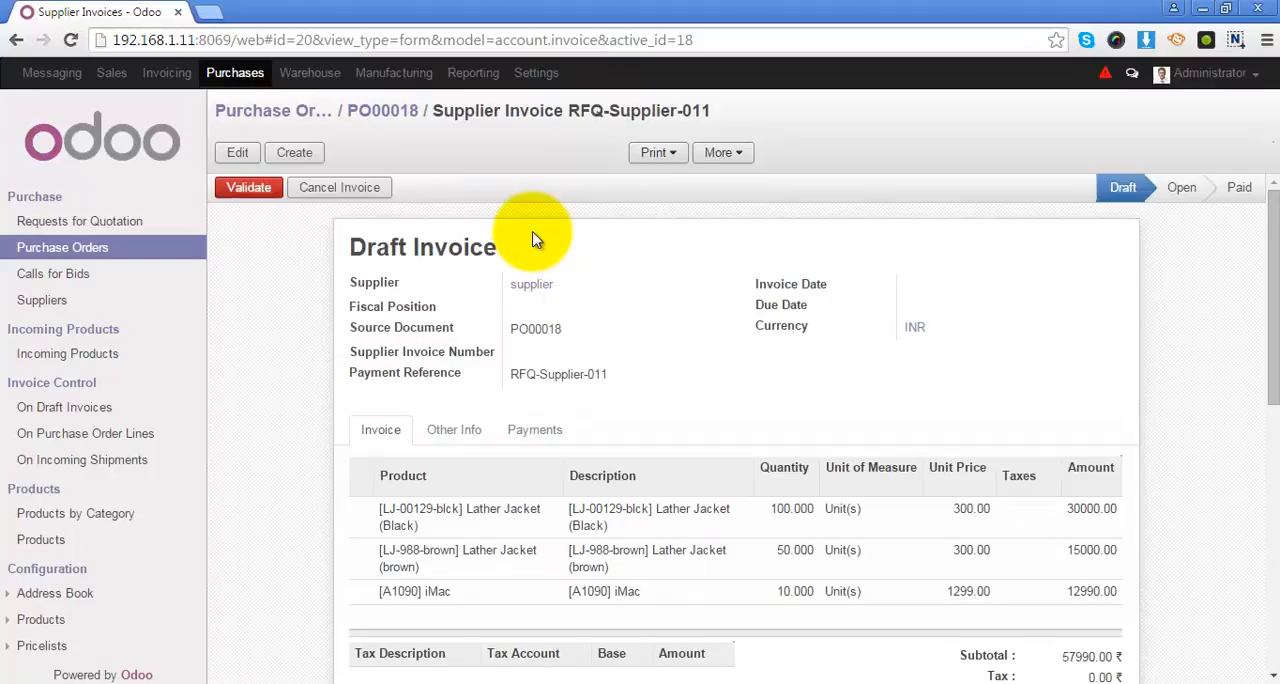
mouse_move(918, 190)
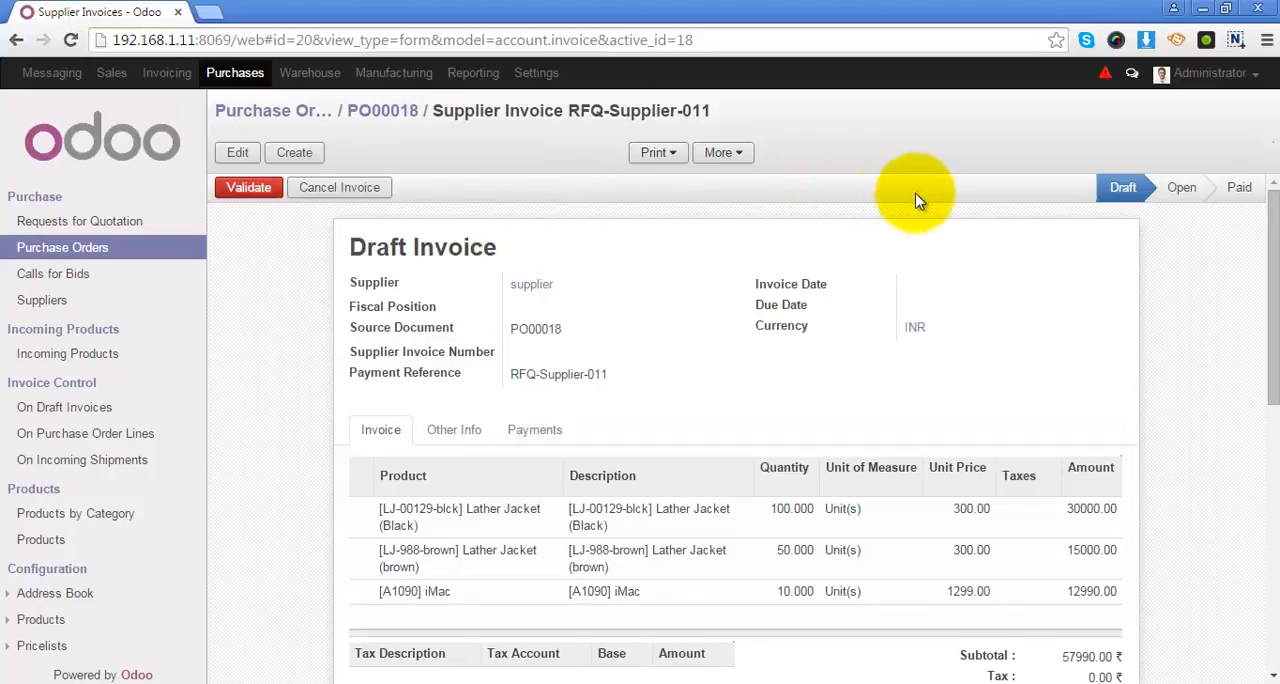
click(237, 152)
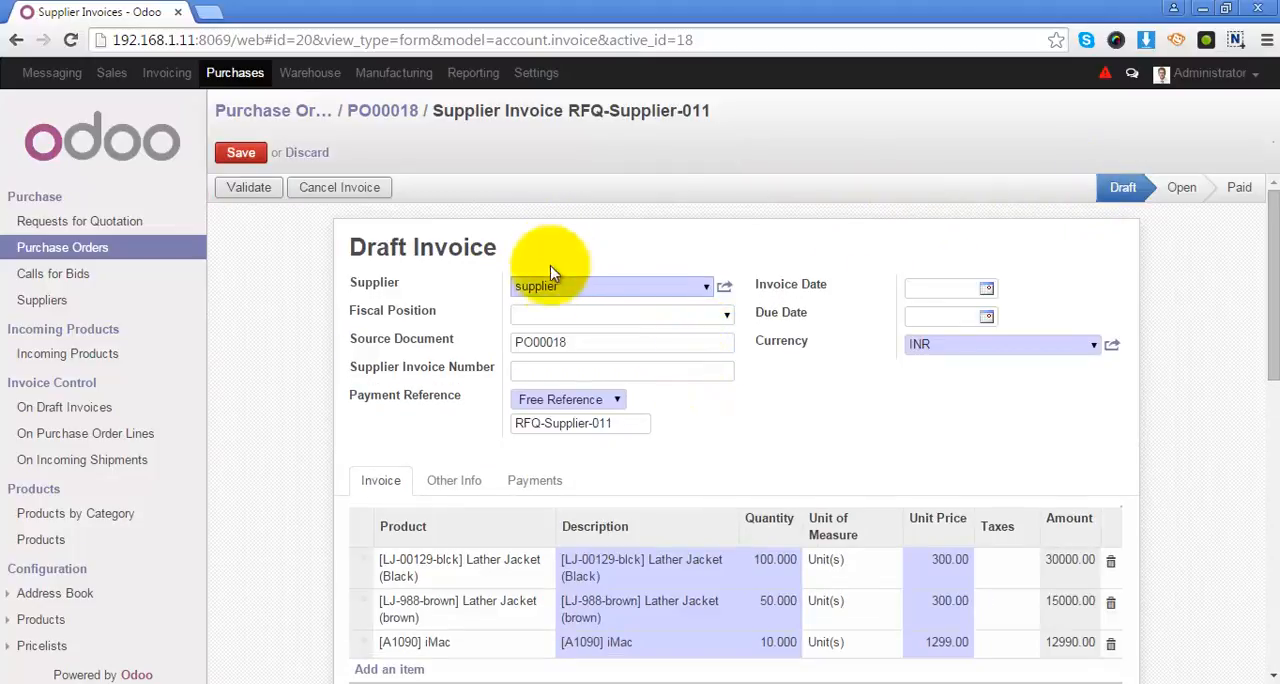
mouse_move(787, 435)
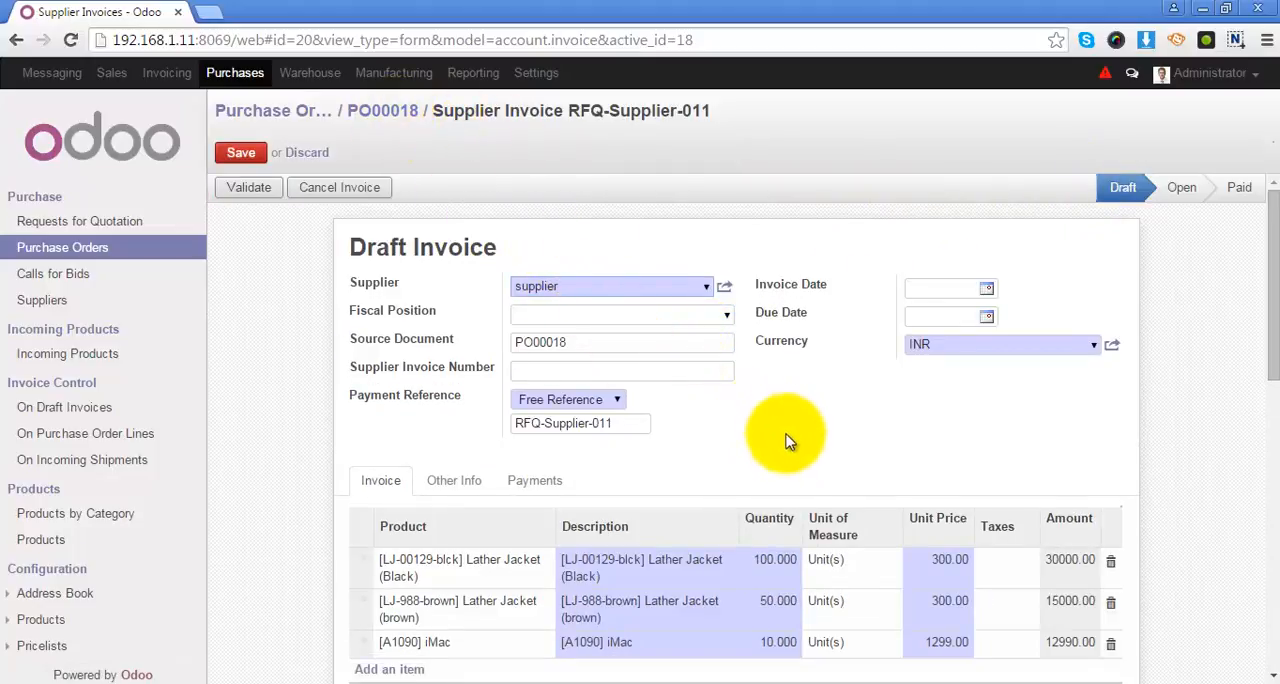
mouse_move(697, 420)
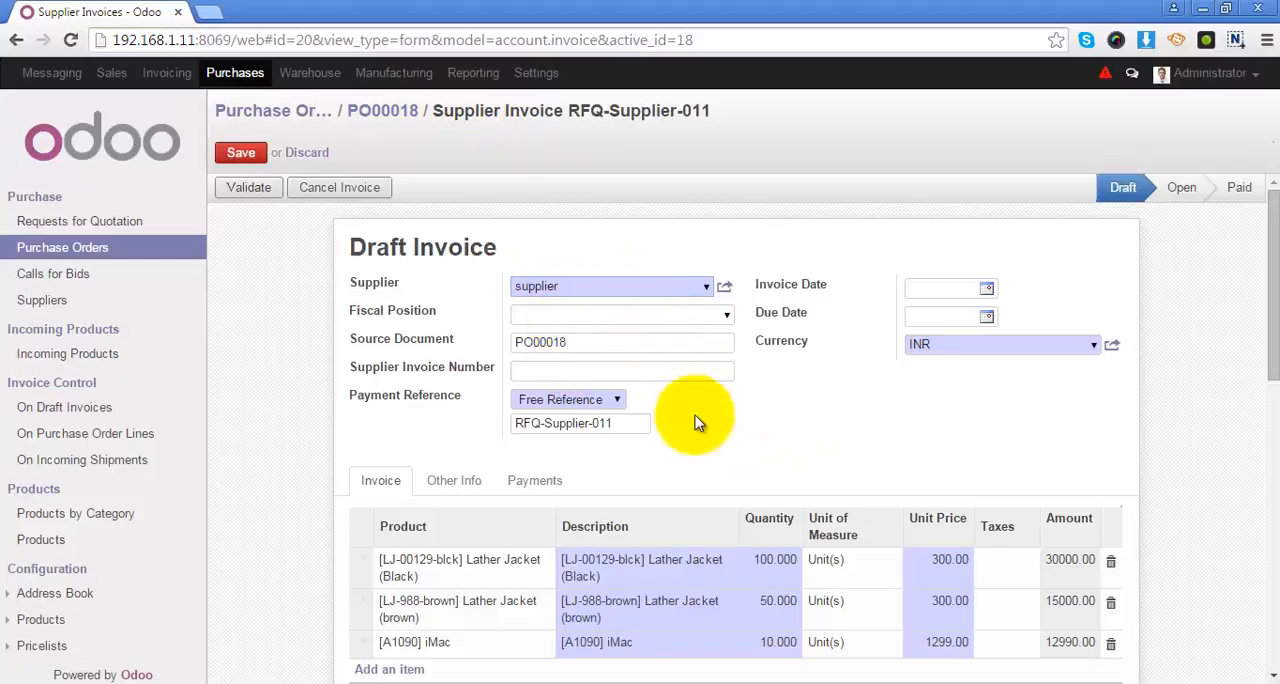
scroll(down, 3)
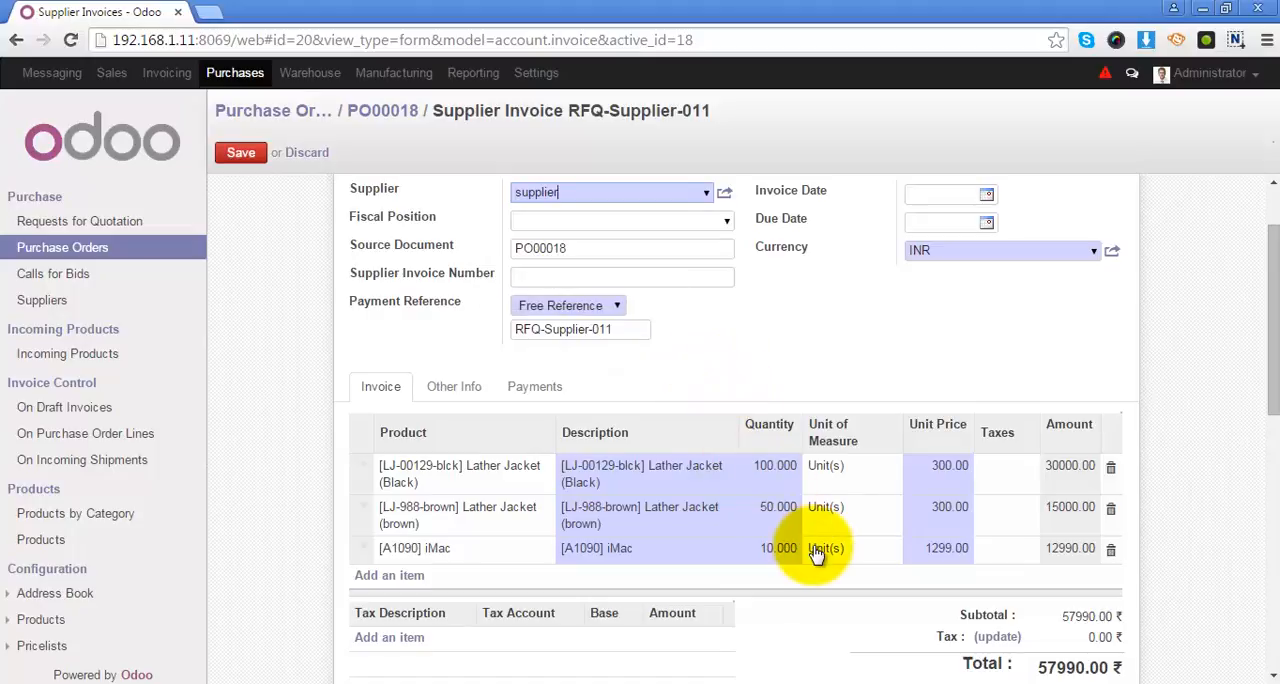
Validate the draft PO00018 invoice so it becomes open invoice EXJ/2015/0001
click(240, 152)
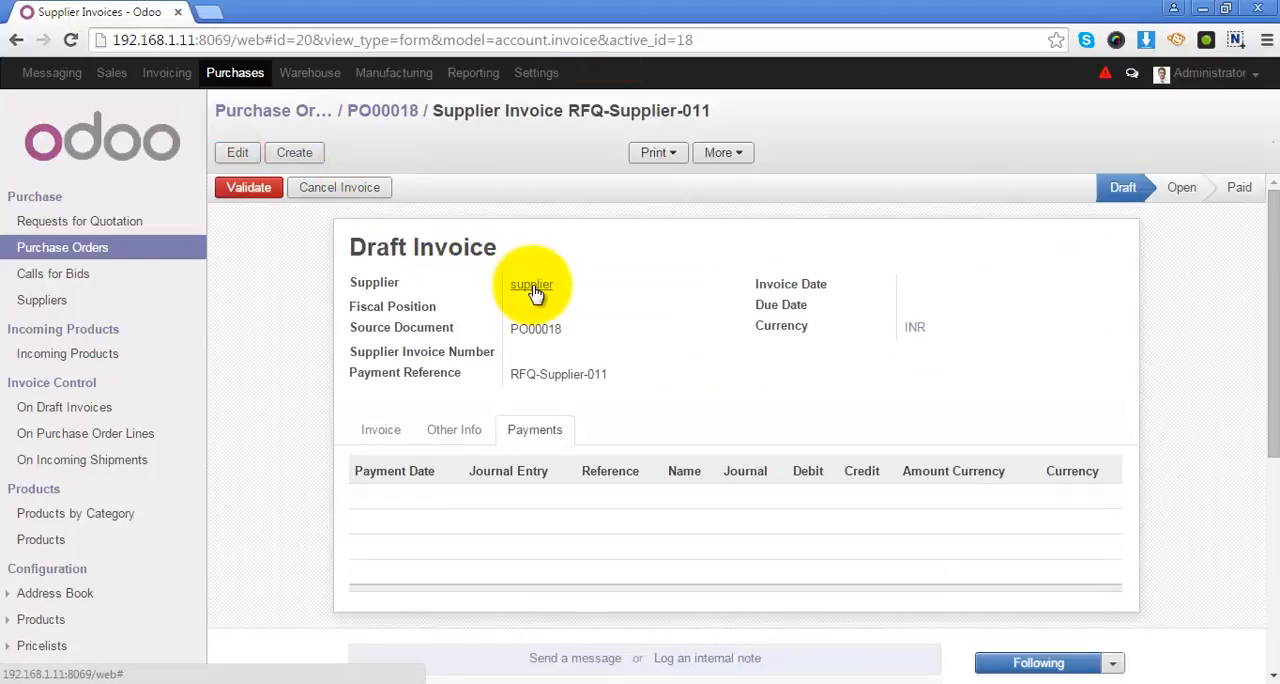
mouse_move(535, 308)
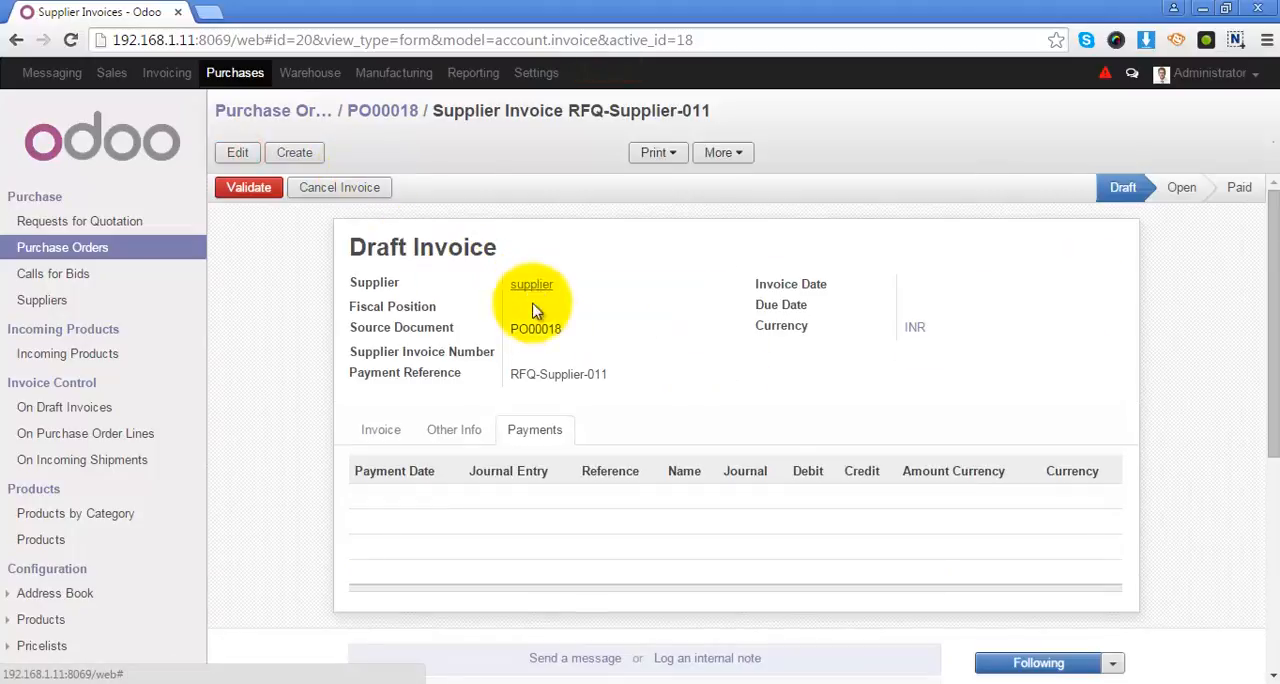
mouse_move(405, 270)
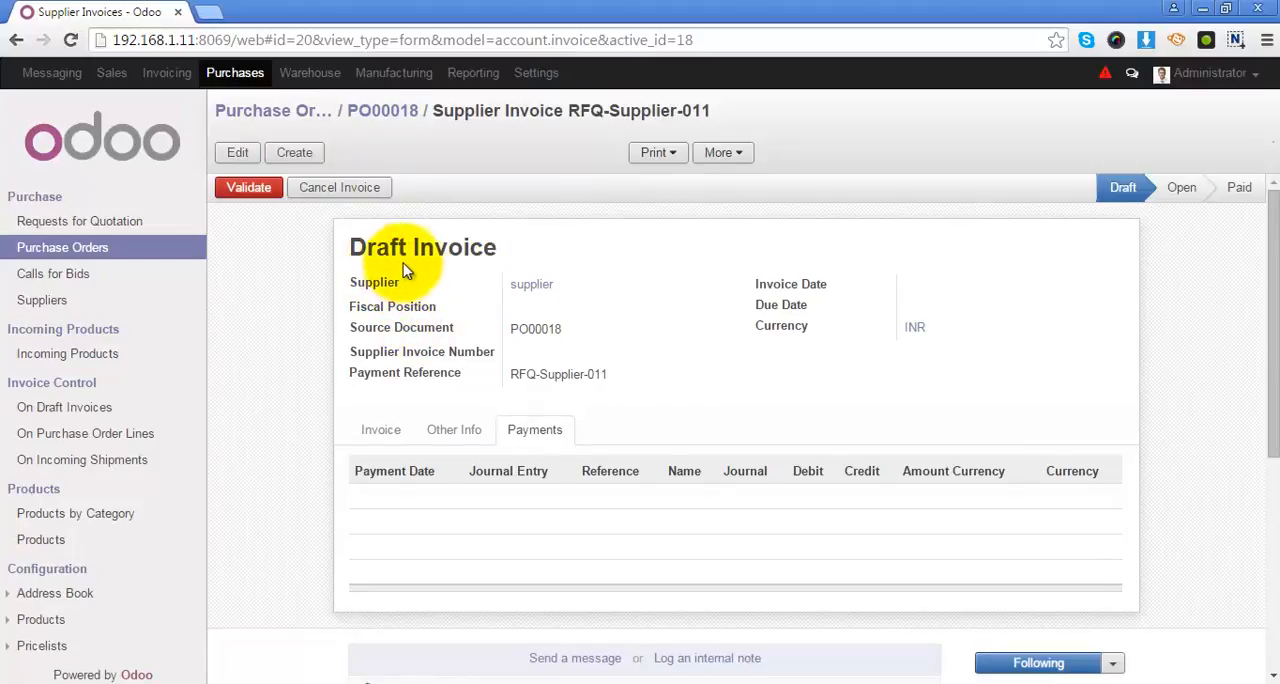
mouse_move(535, 325)
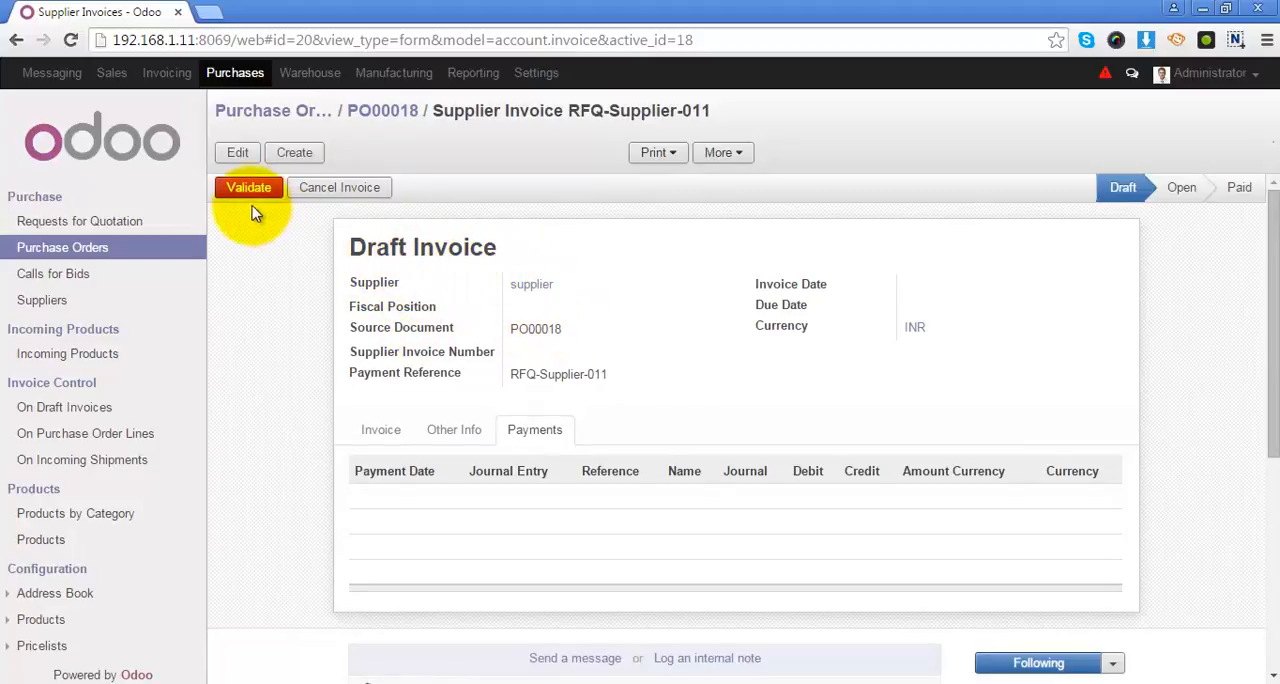
mouse_move(249, 187)
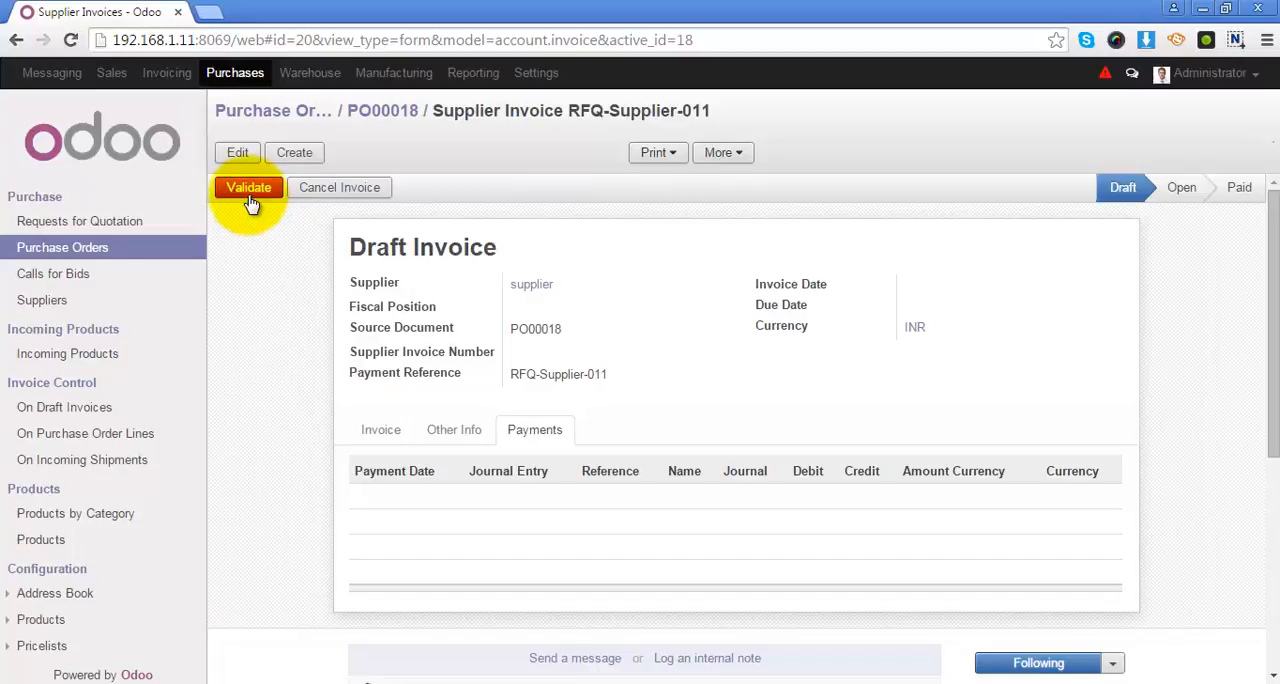
click(249, 187)
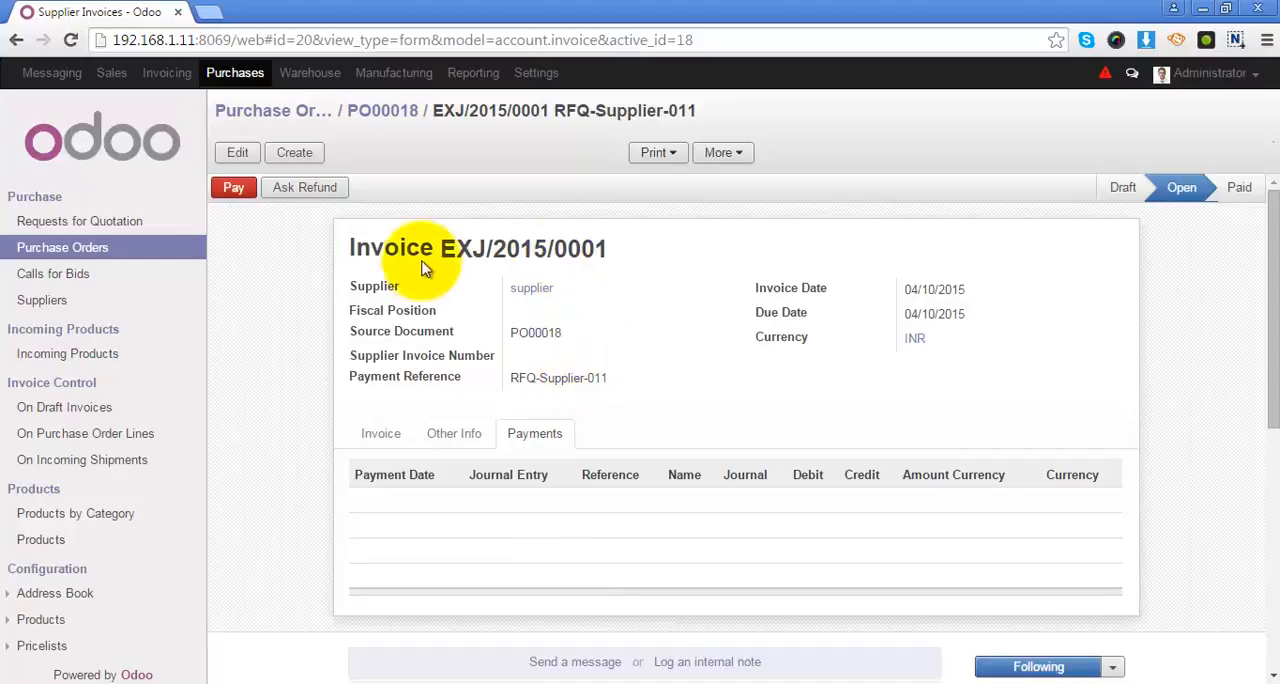
mouse_move(1080, 200)
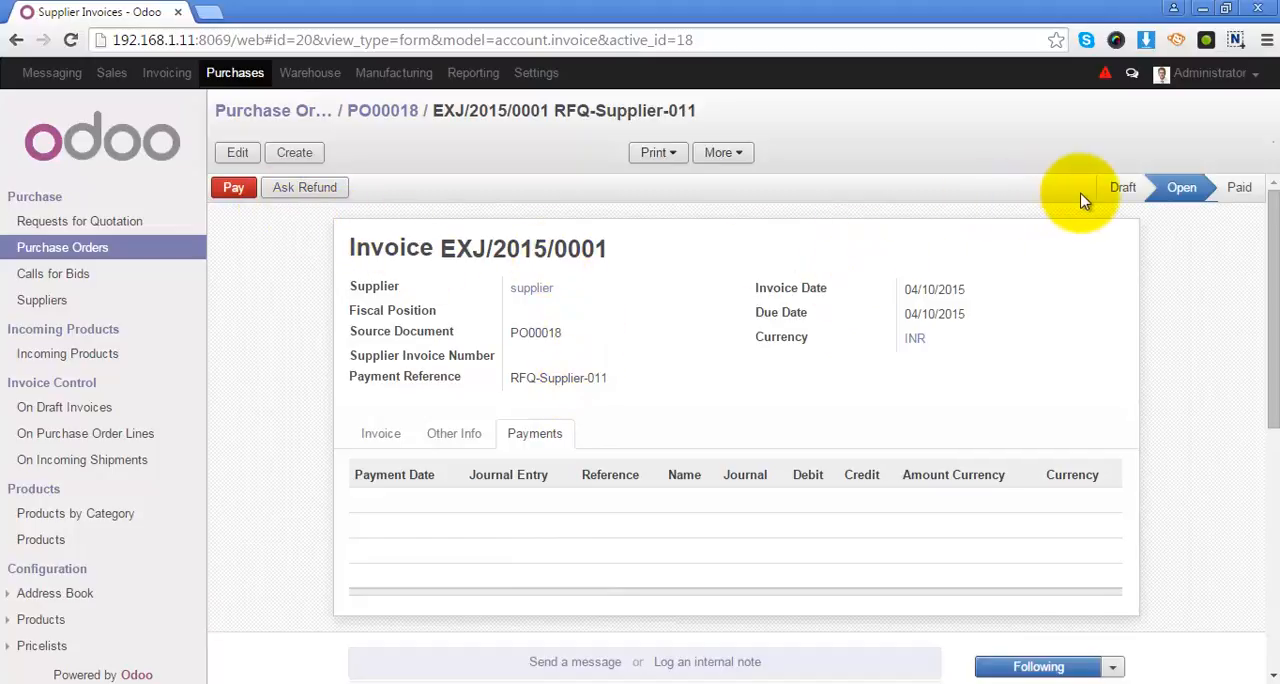
mouse_move(1181, 187)
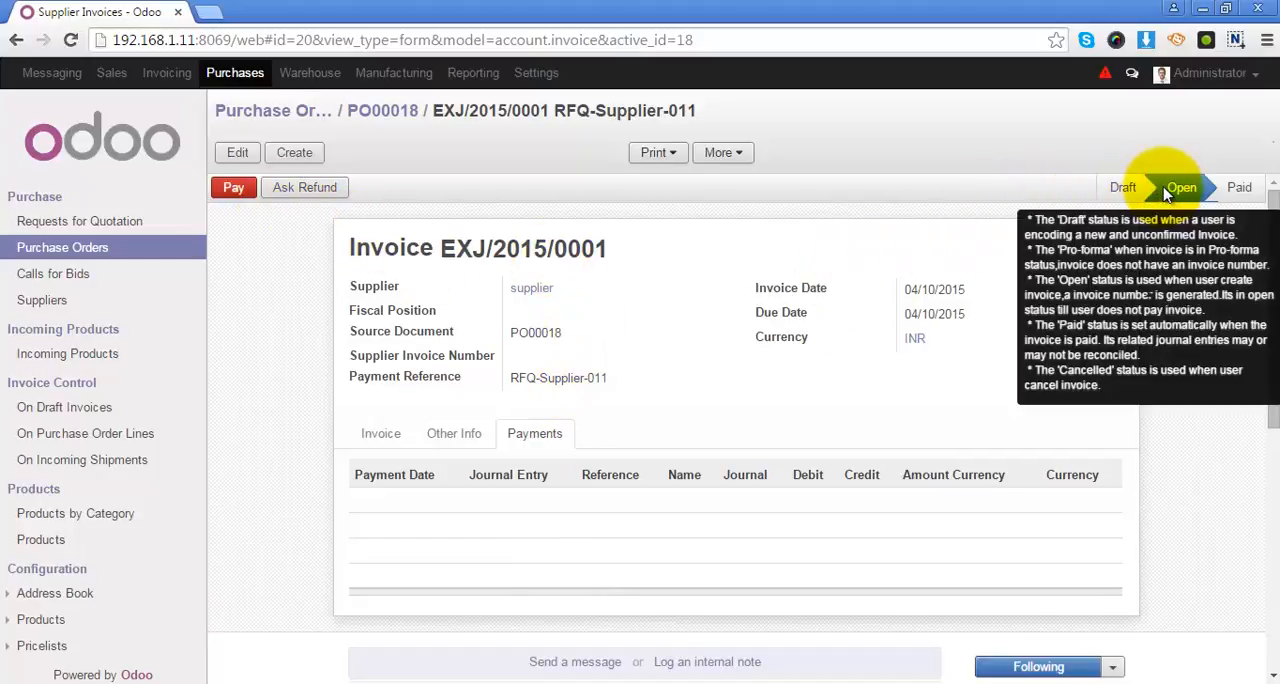
mouse_move(445, 215)
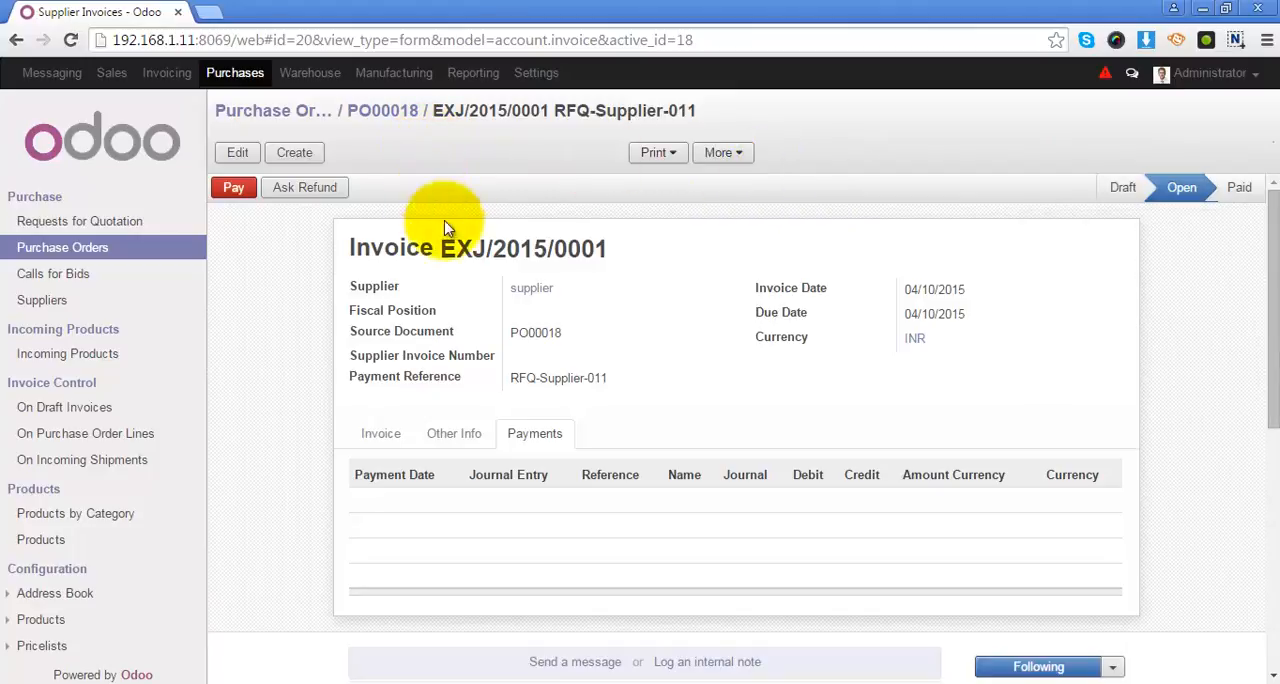
mouse_move(529, 305)
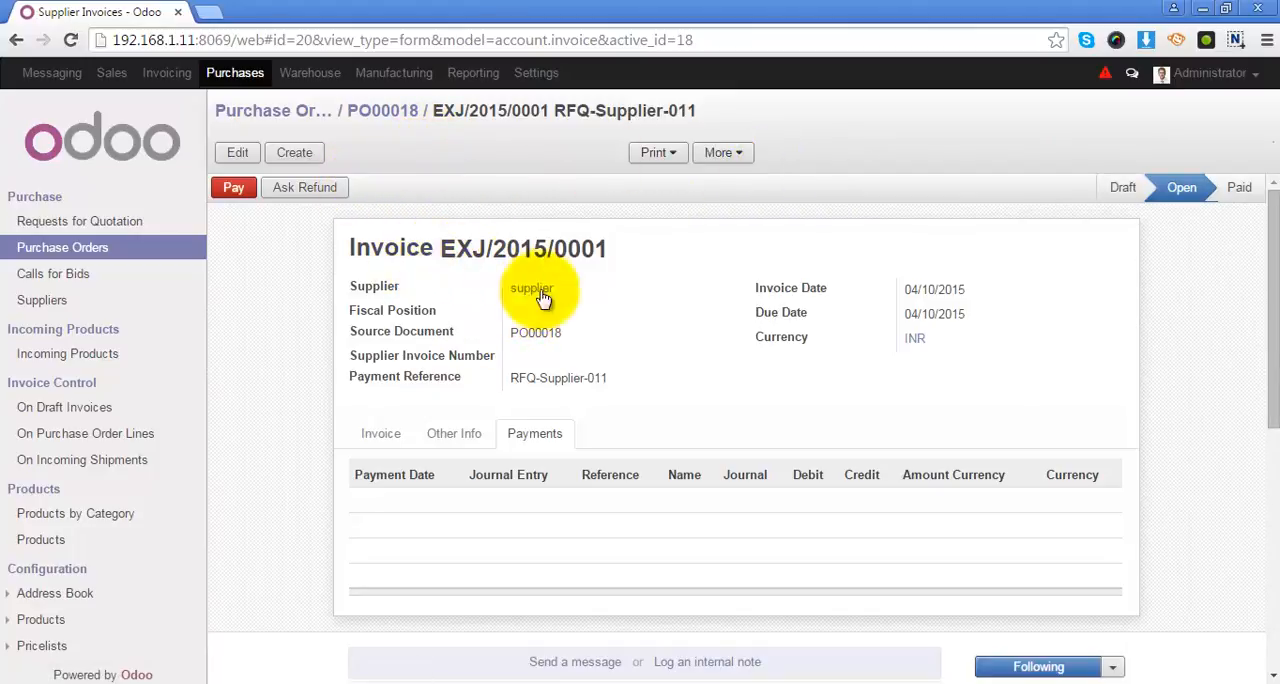
Register a partial 50000 payment by Cash (INR) on invoice EXJ/2015/0001
click(380, 433)
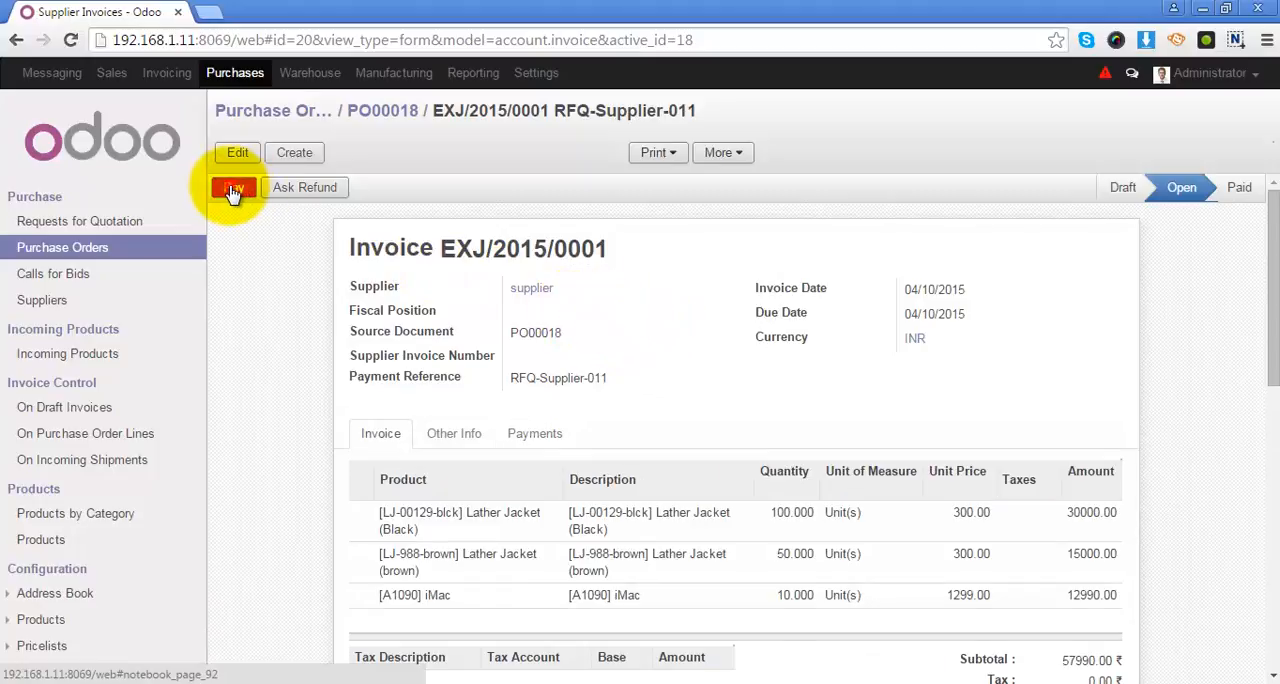
click(232, 187)
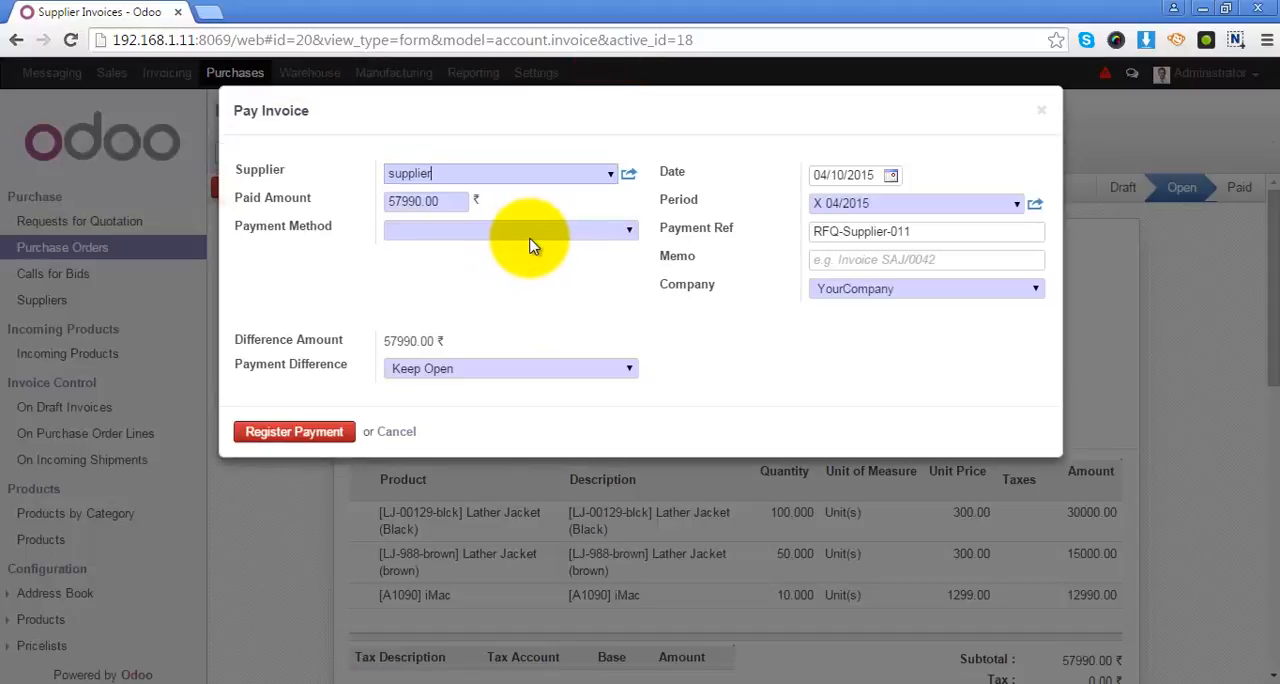
mouse_move(540, 128)
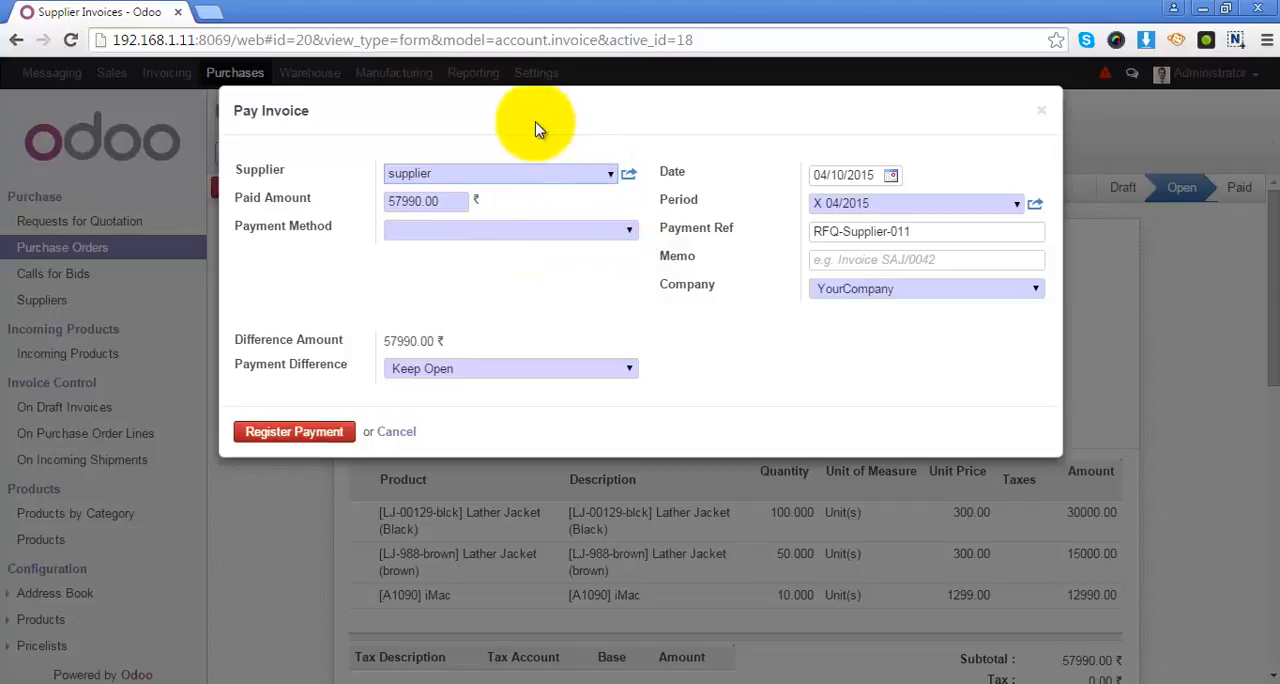
mouse_move(422, 234)
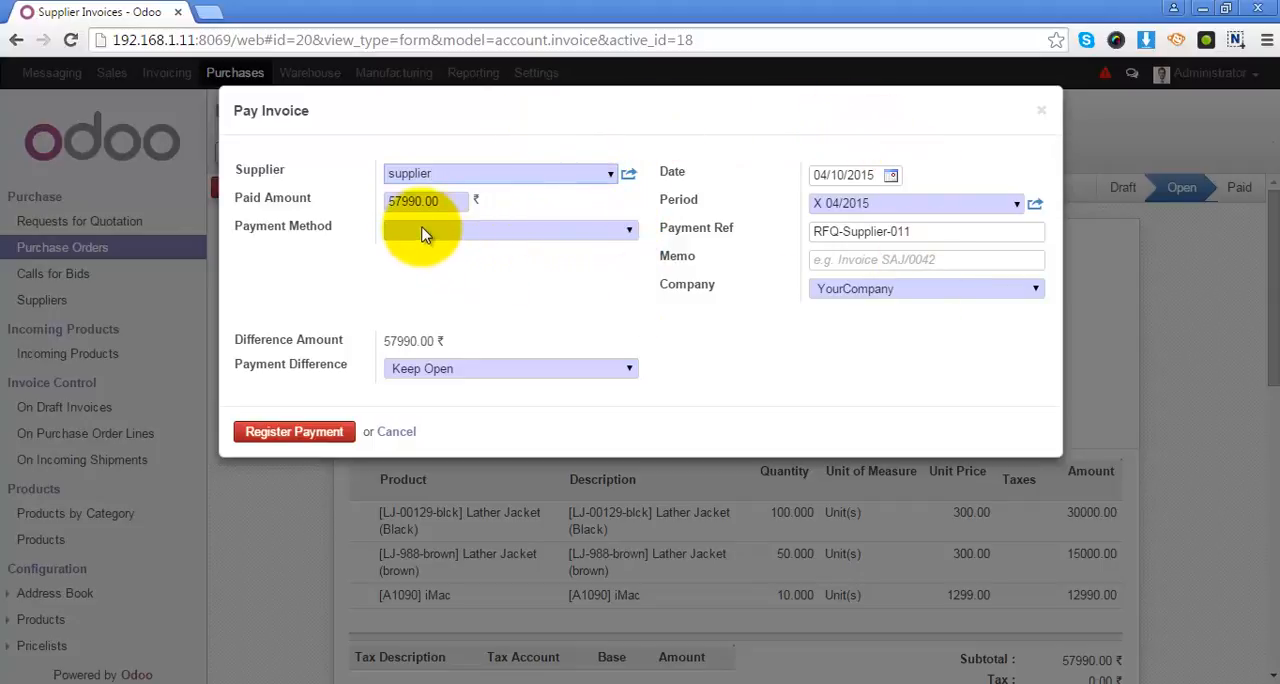
mouse_move(528, 218)
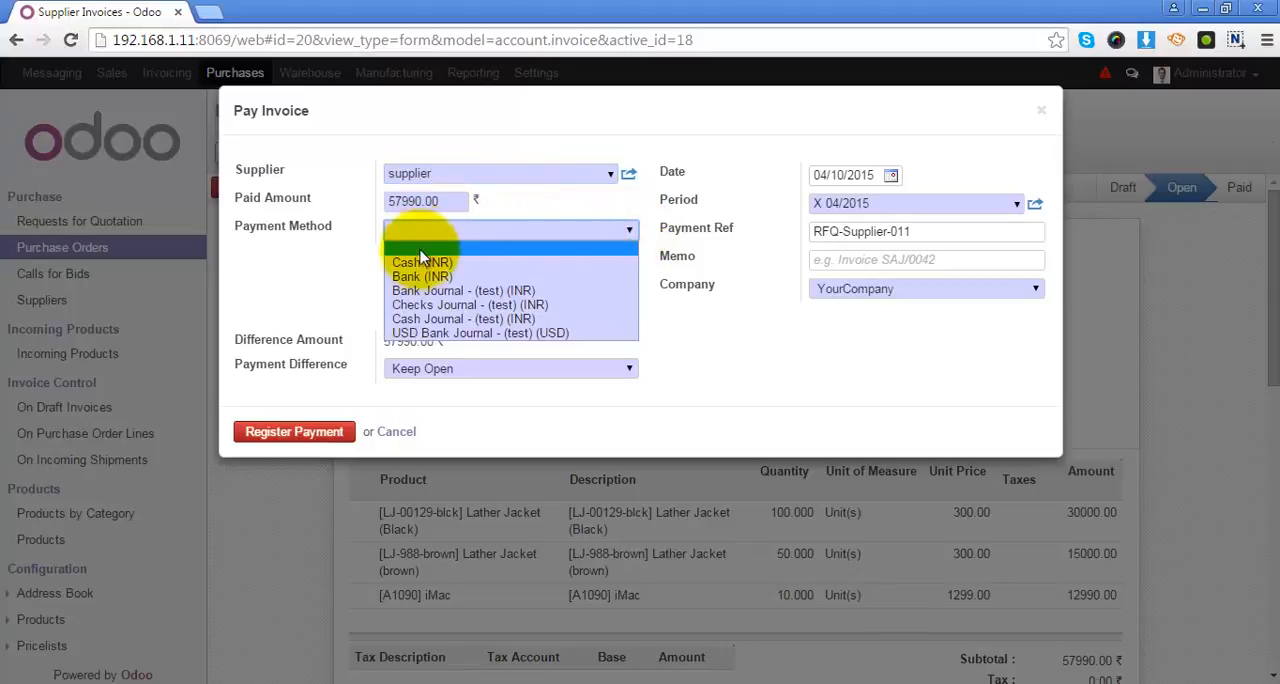
click(421, 262)
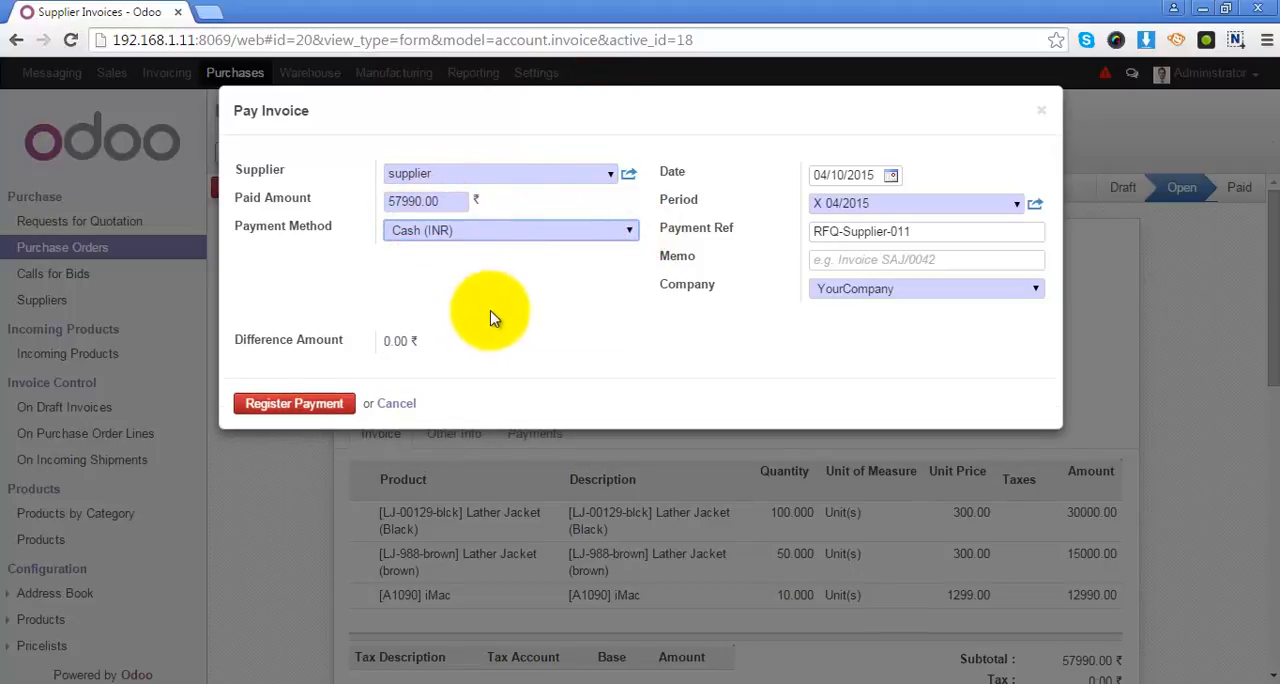
mouse_move(495, 303)
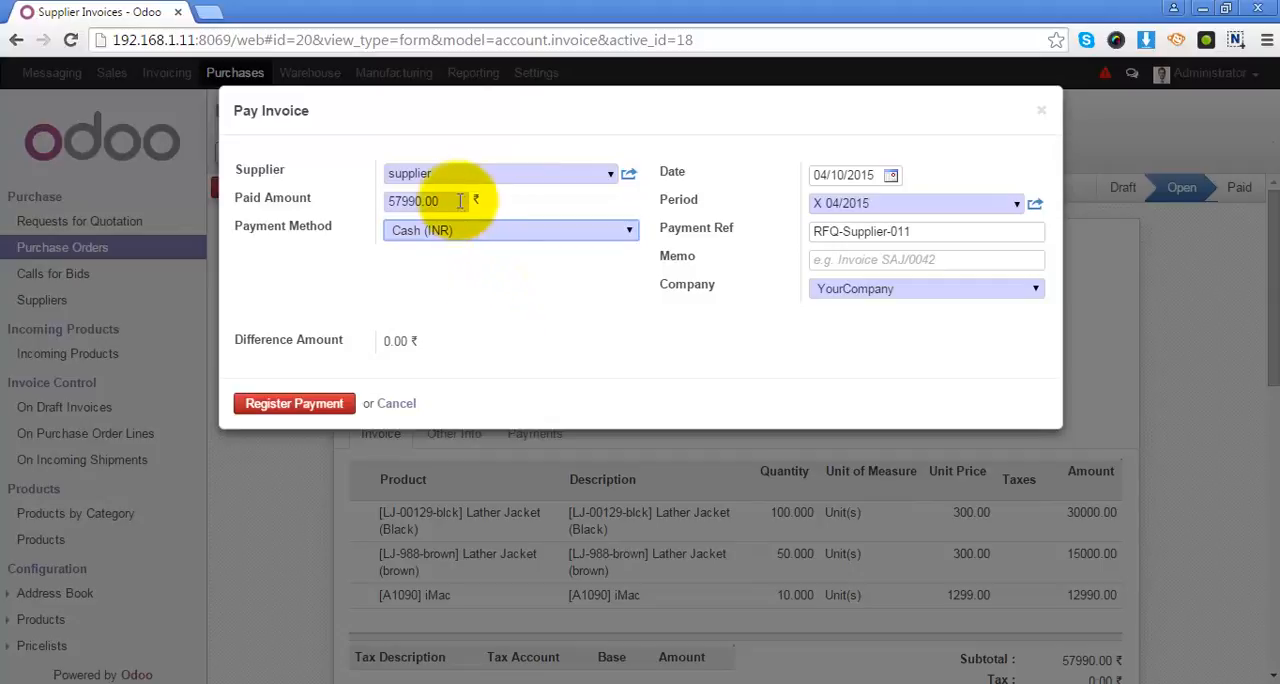
mouse_move(928, 597)
text(50000)
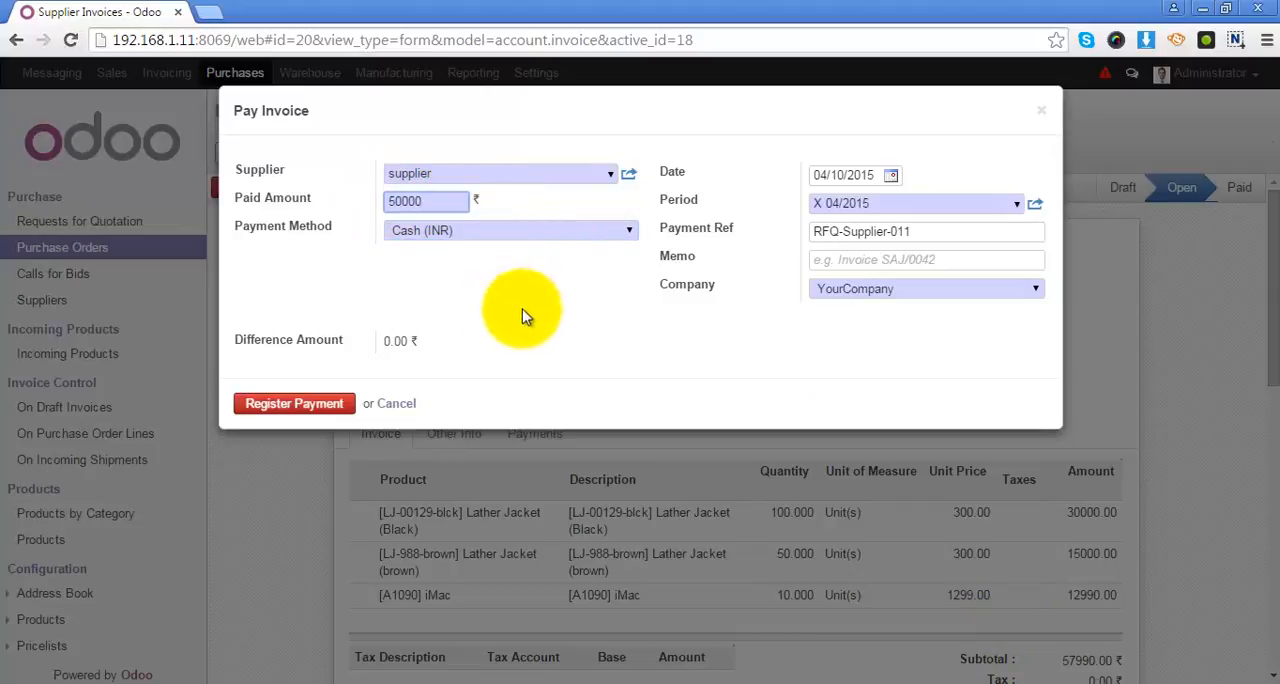
mouse_move(518, 497)
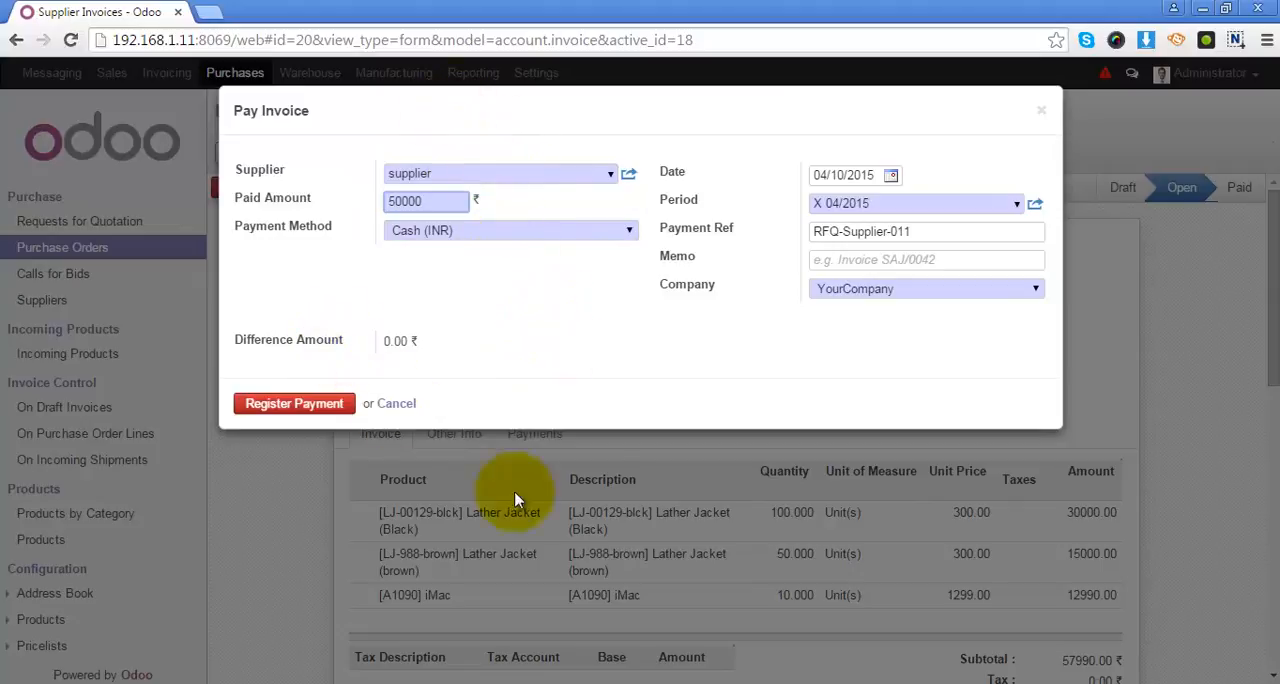
click(293, 403)
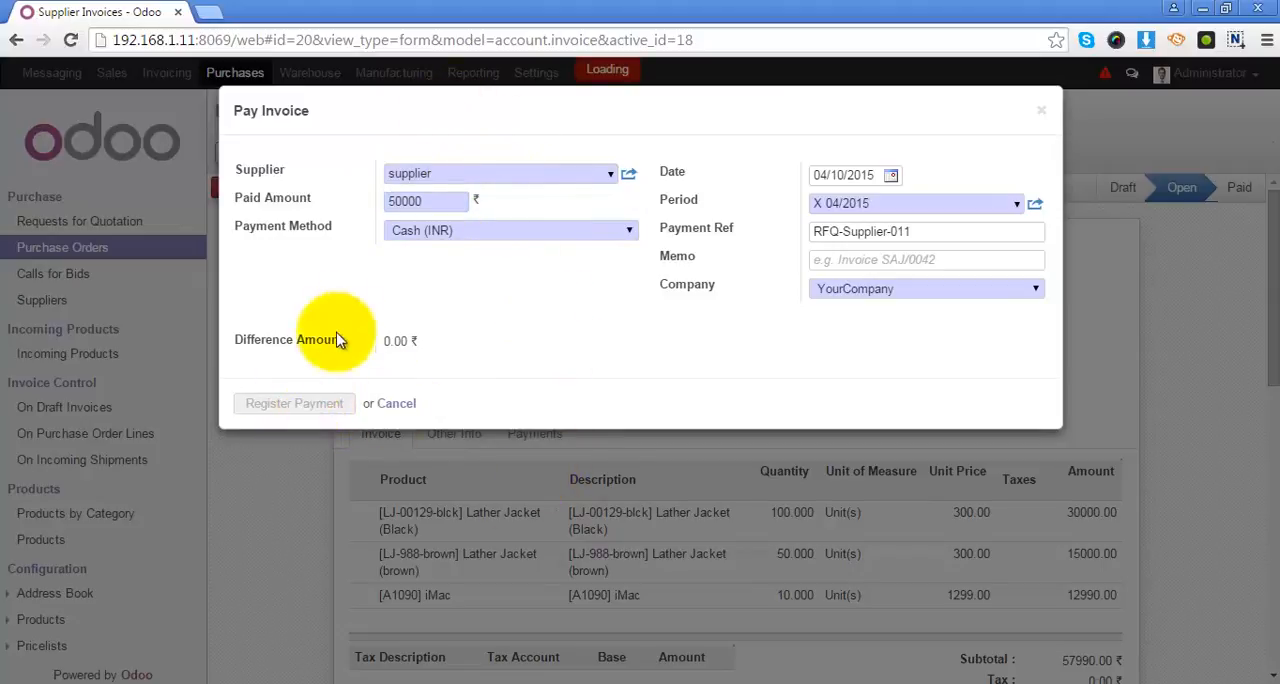
Check the 50000.00 payment entry and the 7990.00 remaining balance on EXJ/2015/0001
click(294, 403)
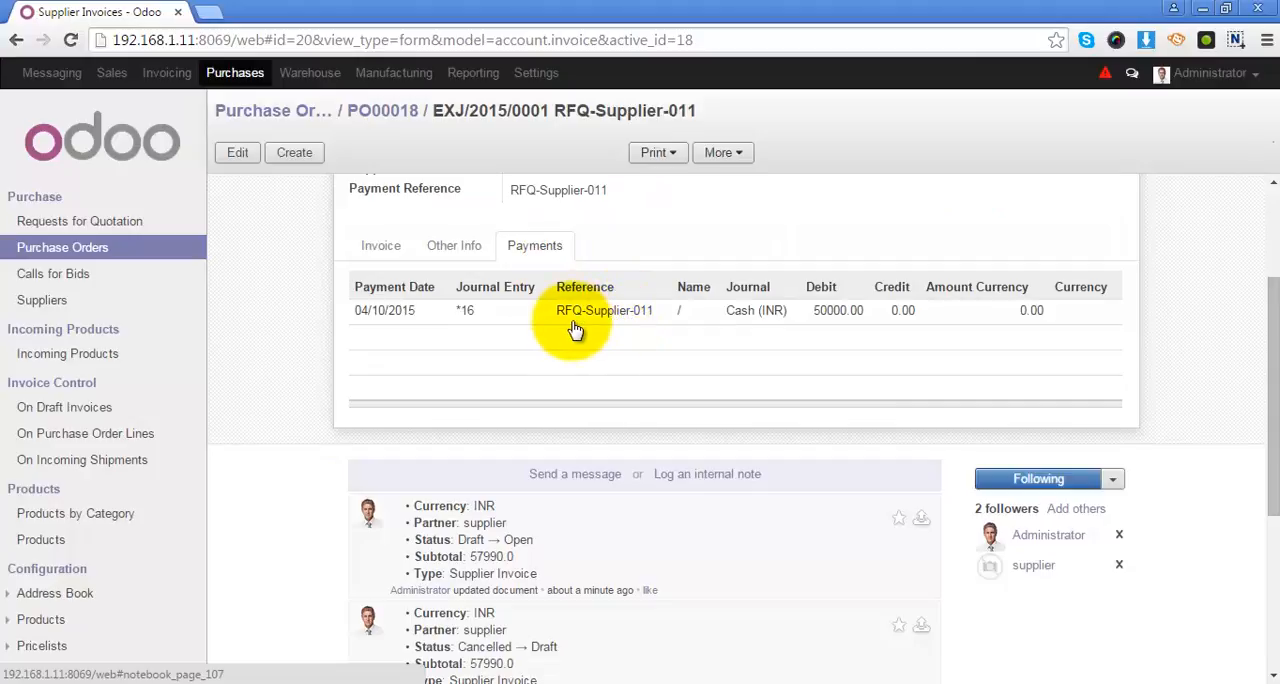
mouse_move(728, 313)
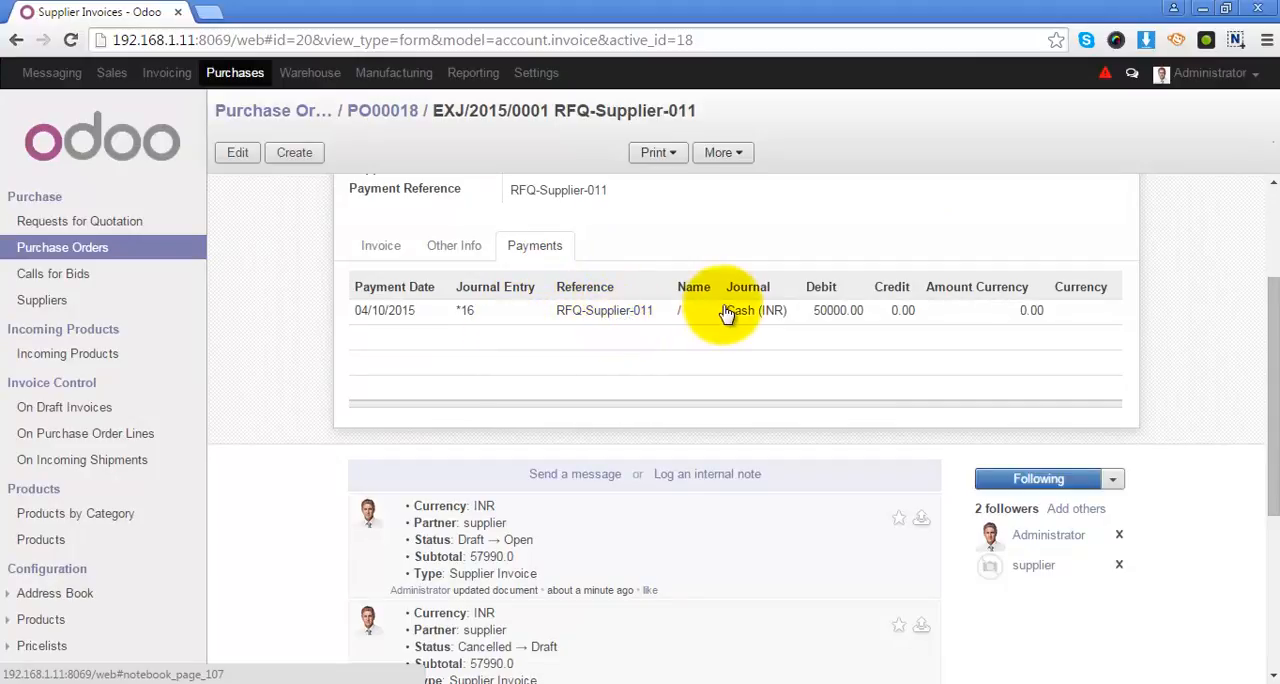
mouse_move(818, 315)
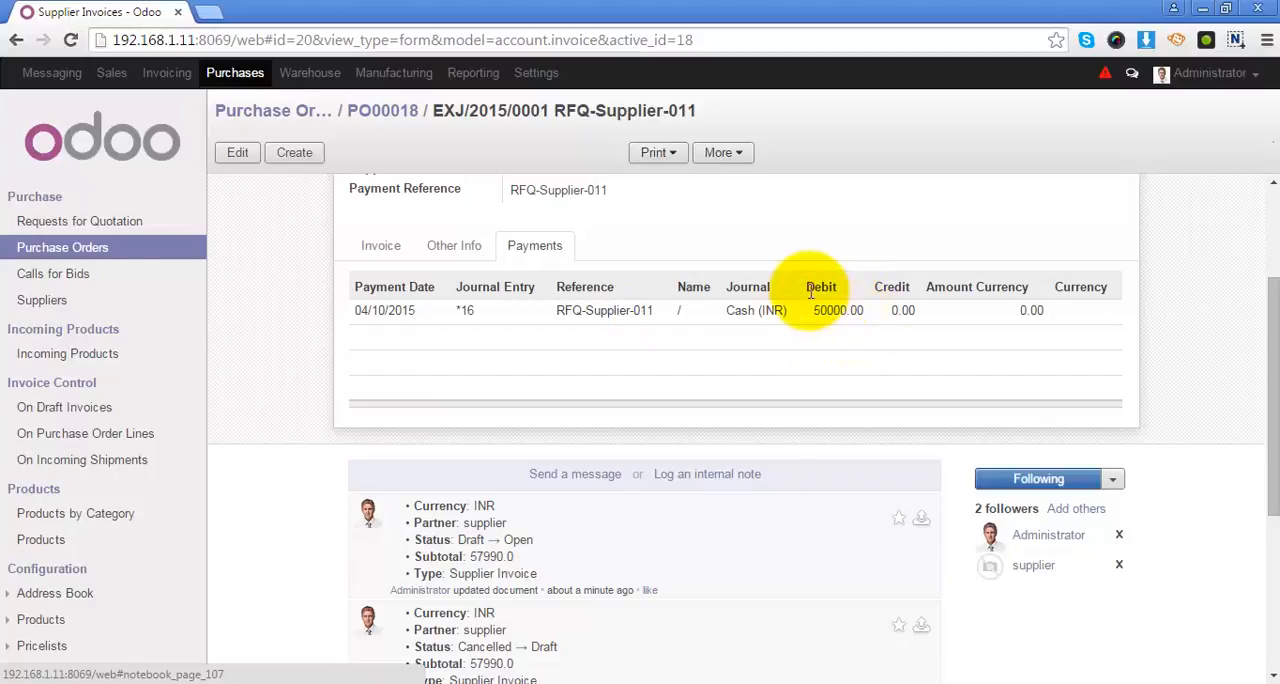
click(380, 245)
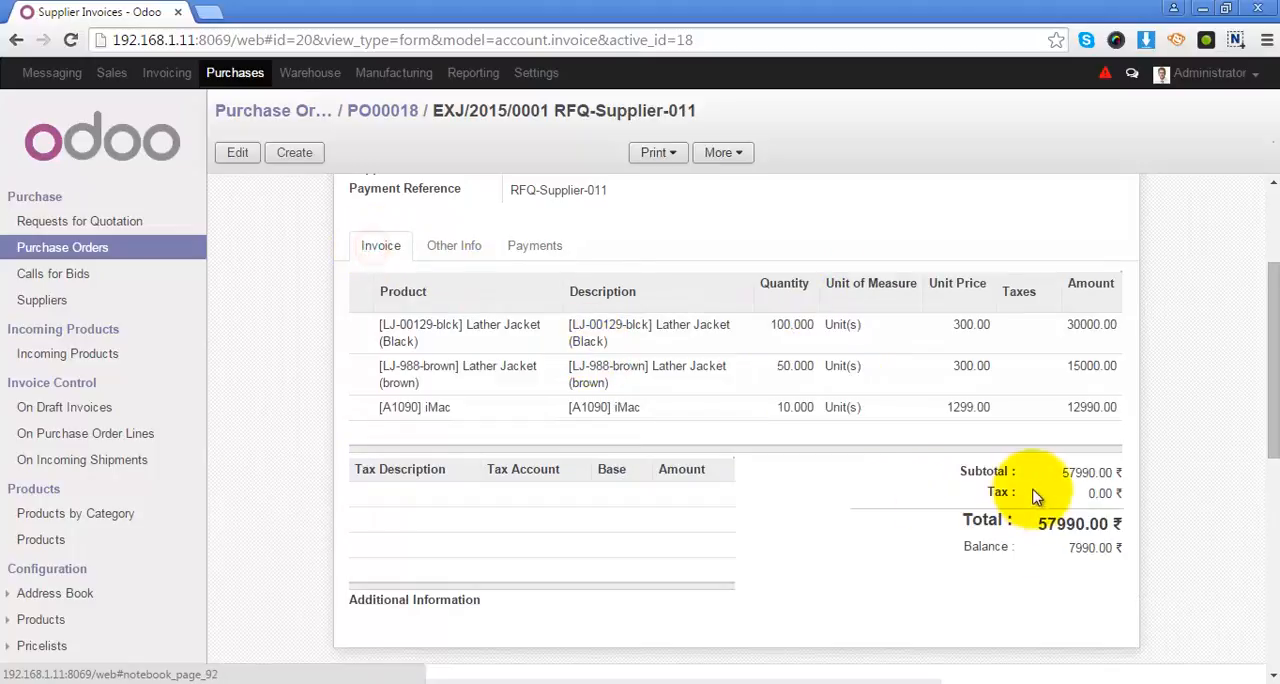
mouse_move(787, 490)
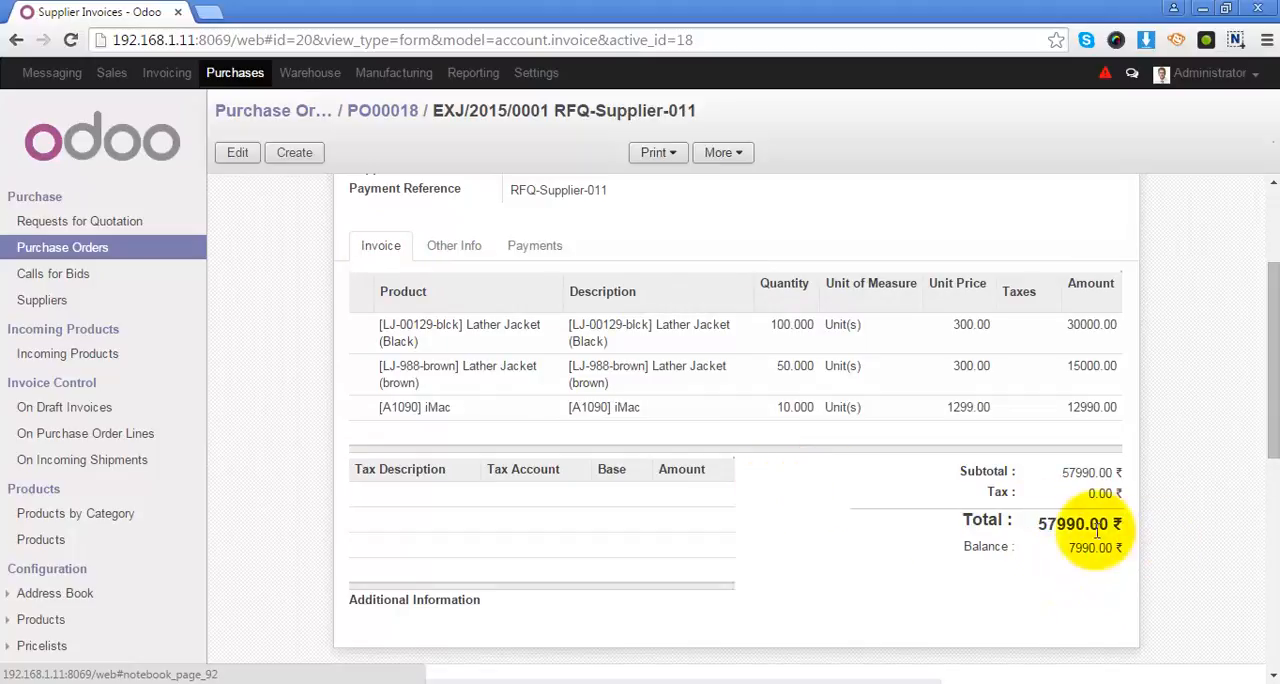
mouse_move(1128, 583)
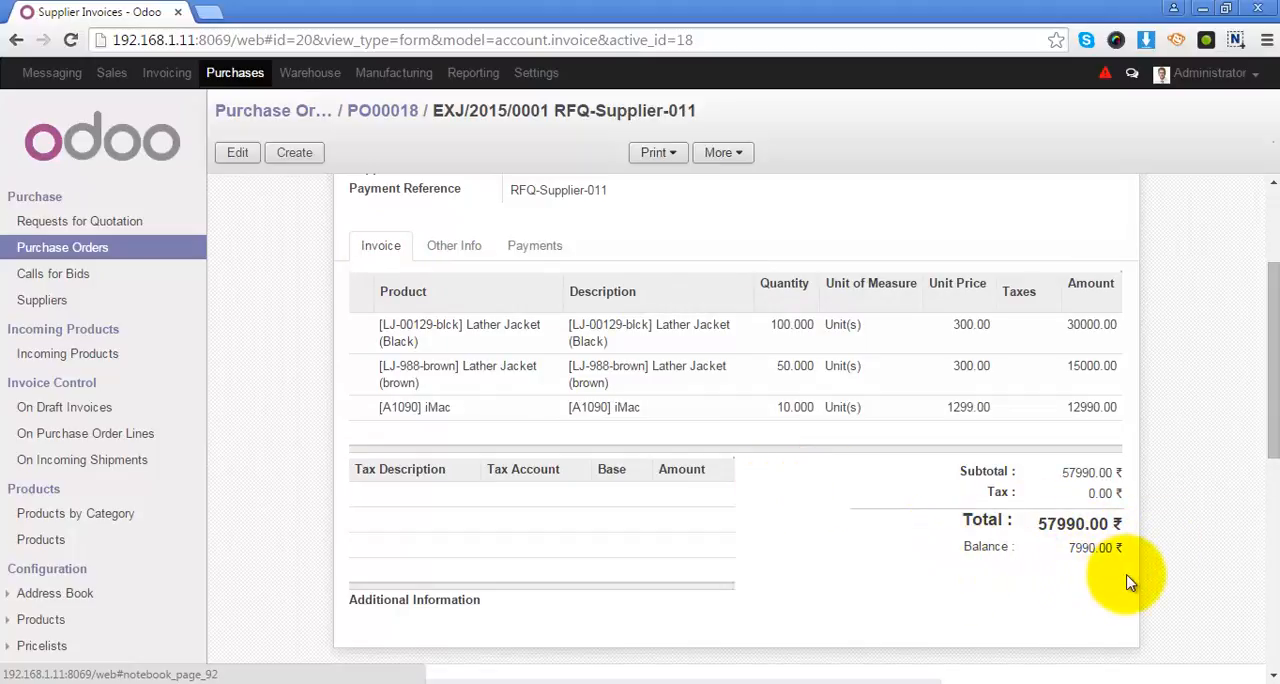
scroll(up, 3)
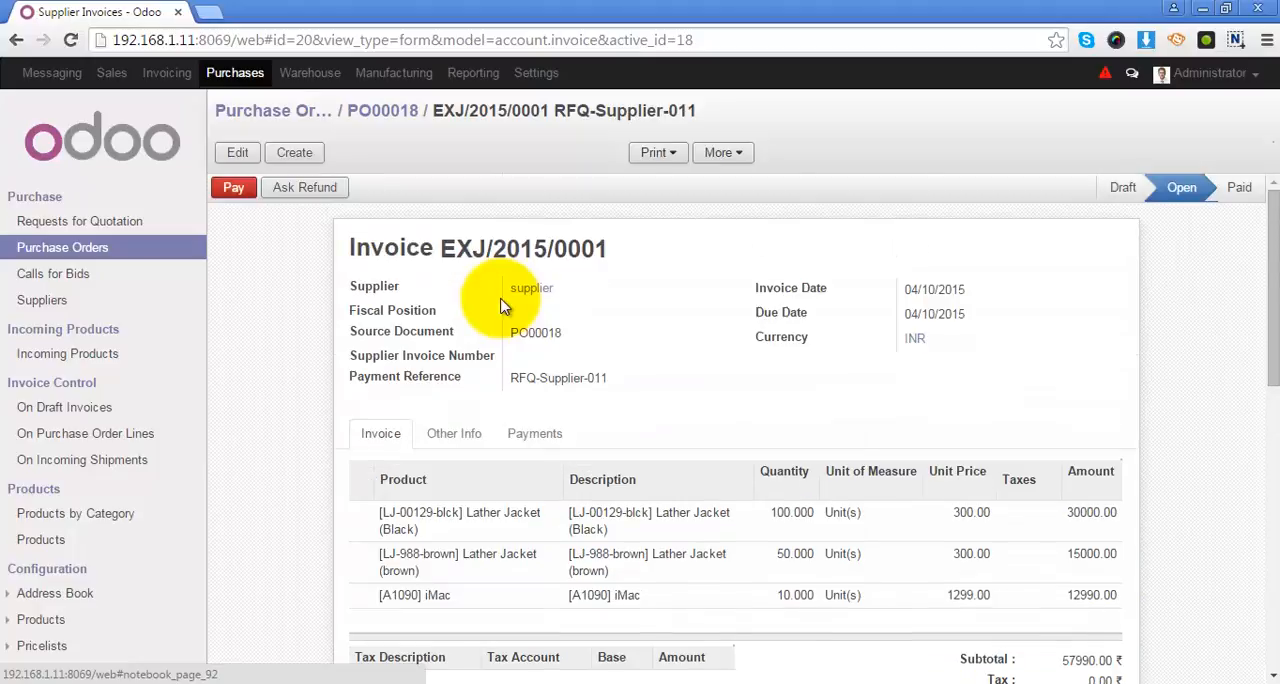
scroll(down, 3)
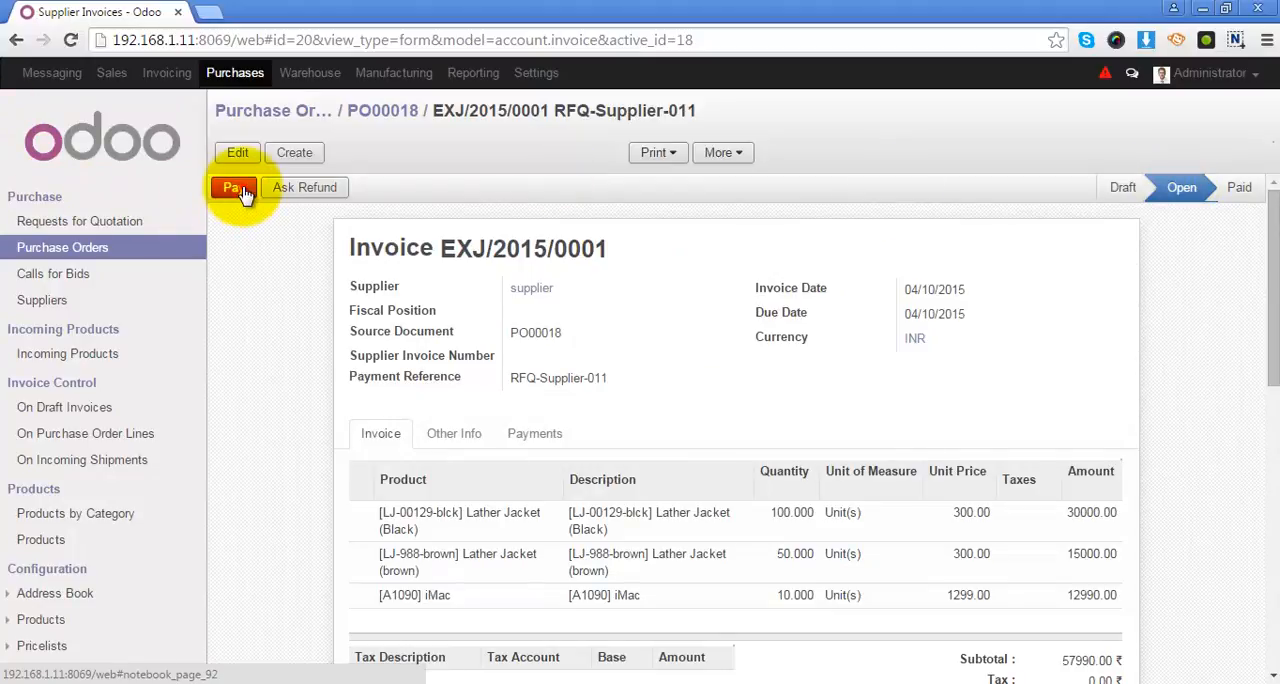
Pay the remaining 7990.00 so EXJ/2015/0001 shows a 0.00 balance and Paid status
click(233, 187)
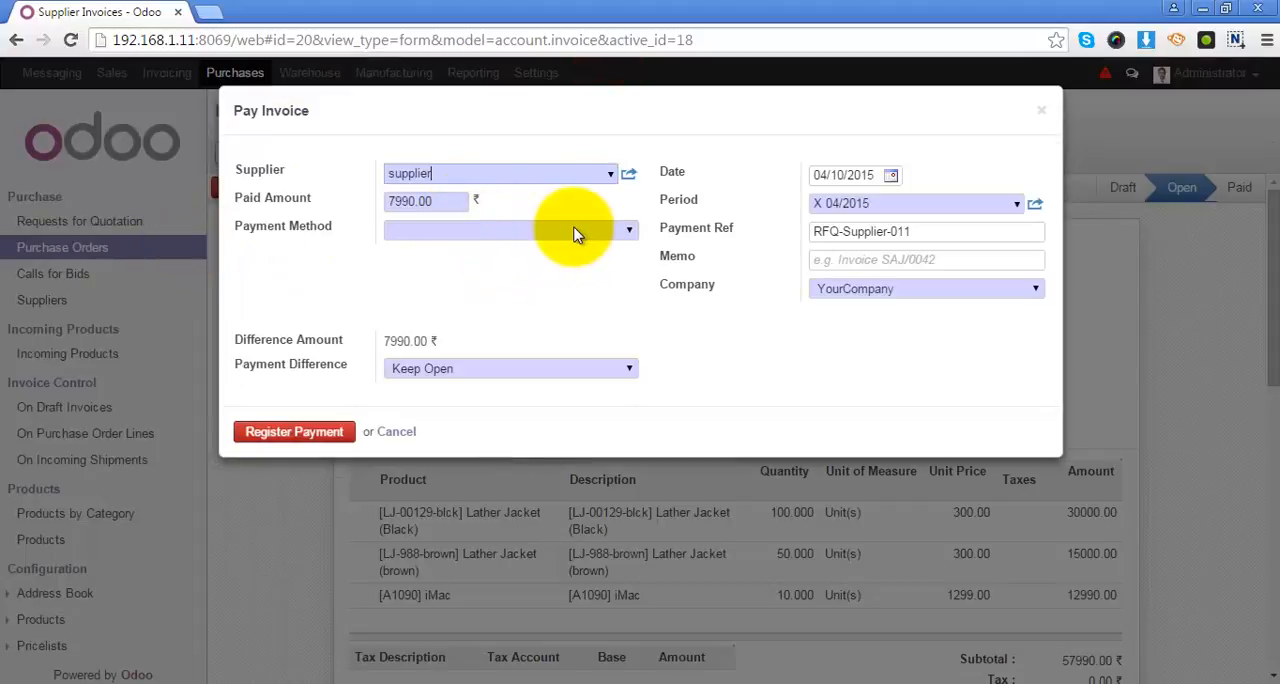
click(510, 230)
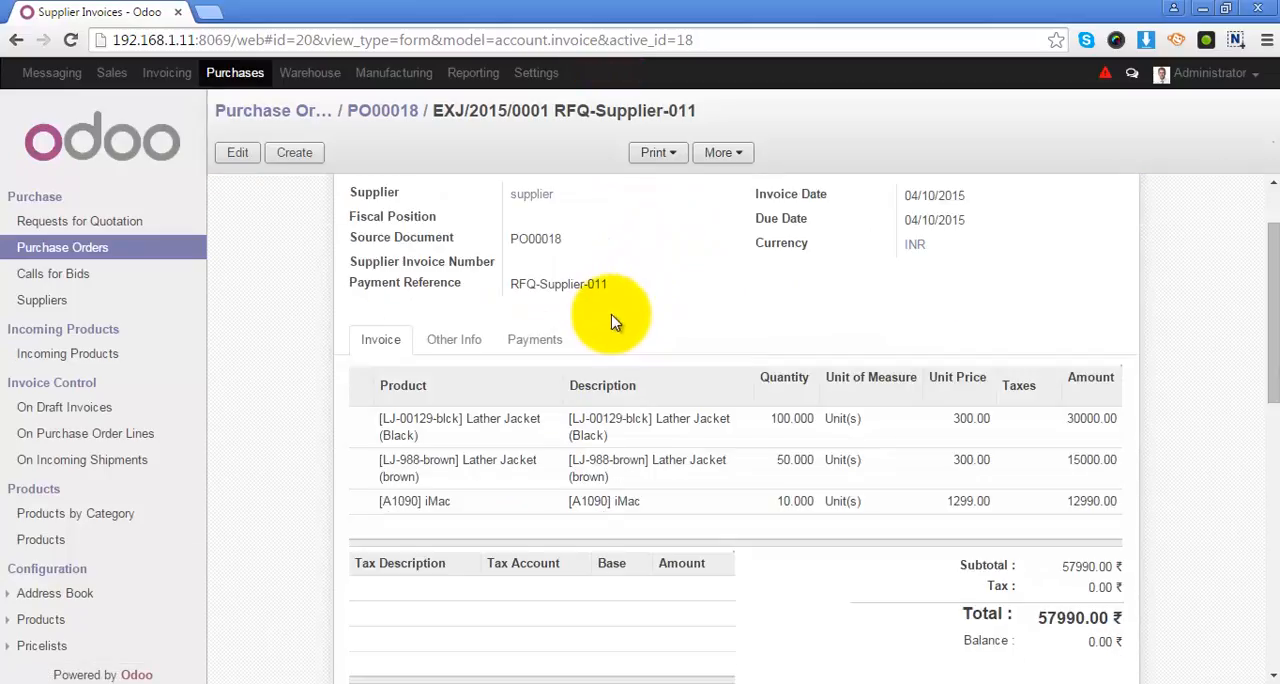
scroll(down, 3)
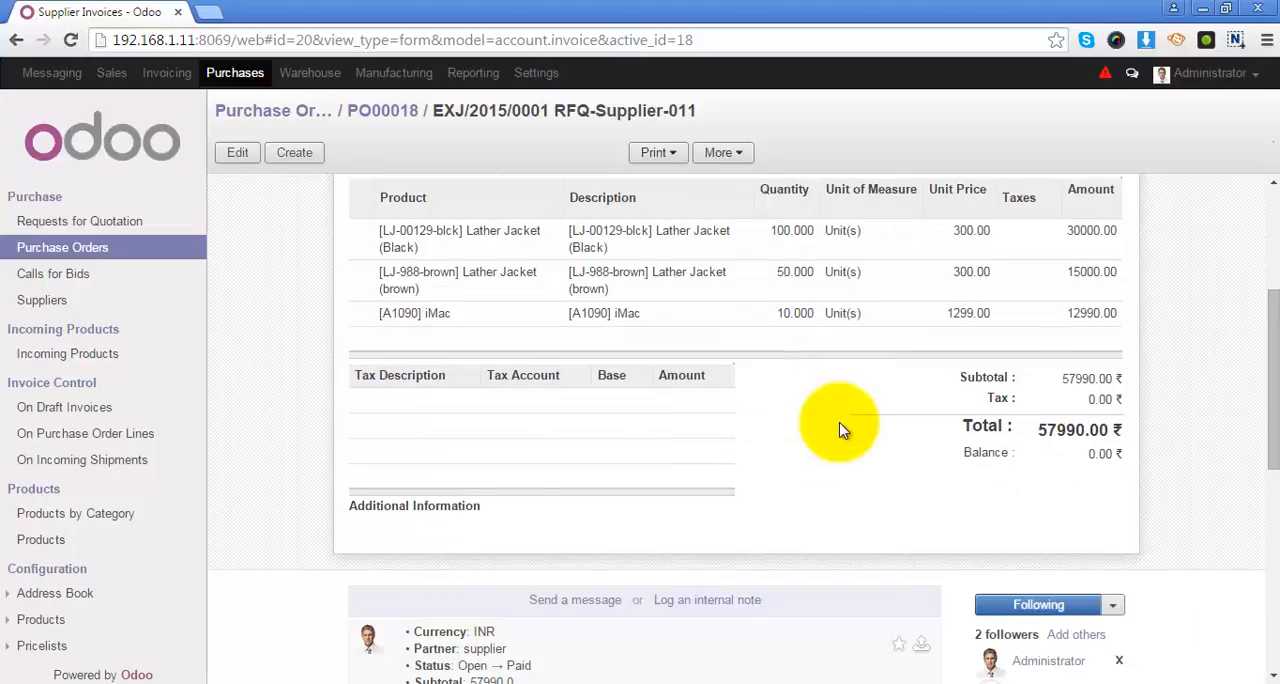
scroll(up, 3)
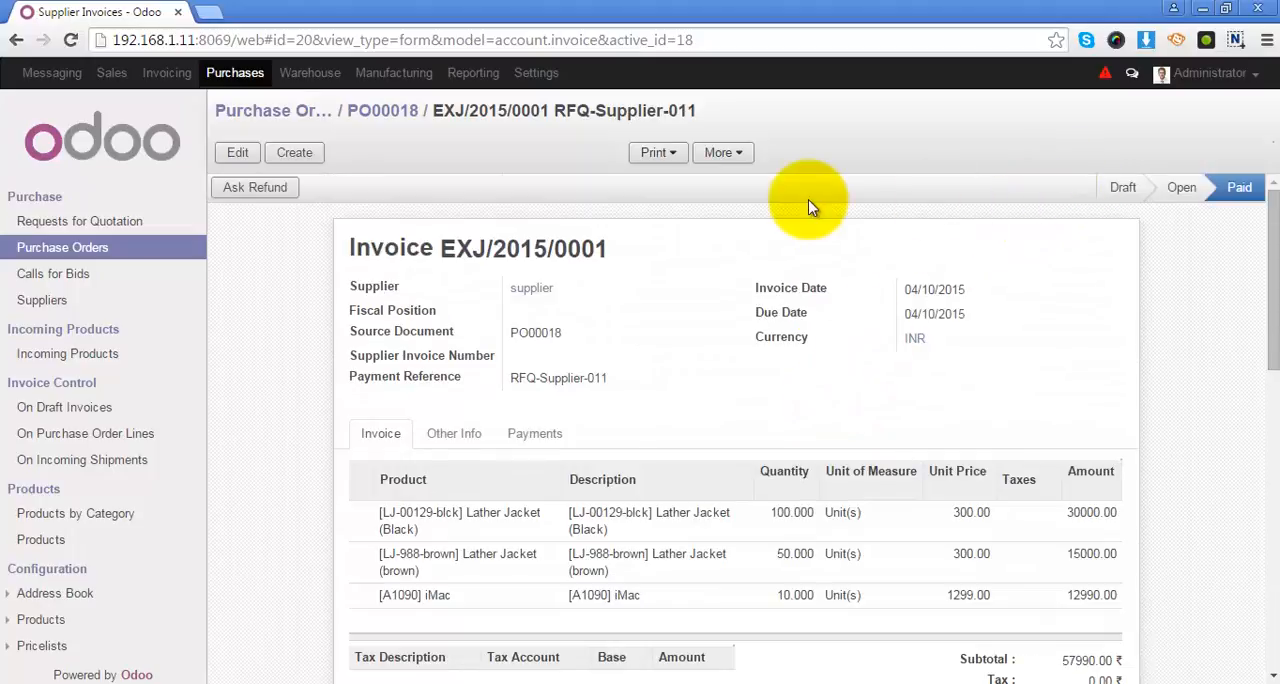
mouse_move(1240, 187)
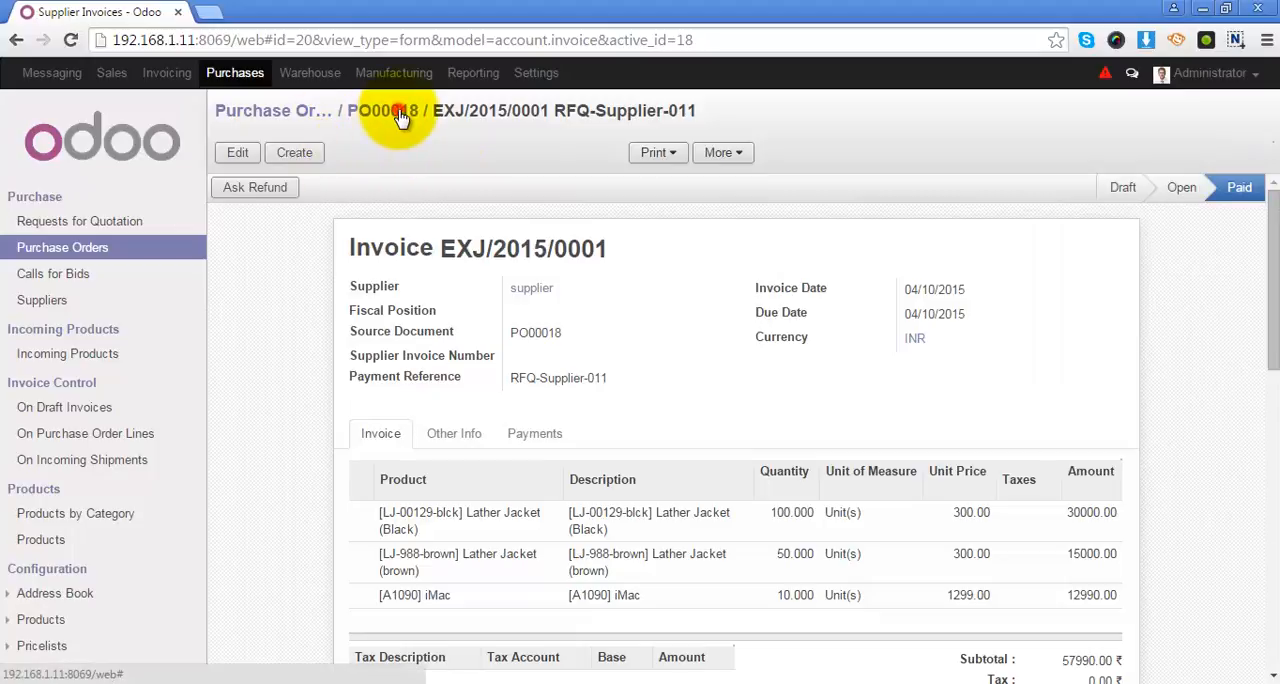
List PO00018's invoices (one Paid, one Draft), then switch to customer invoices
click(398, 110)
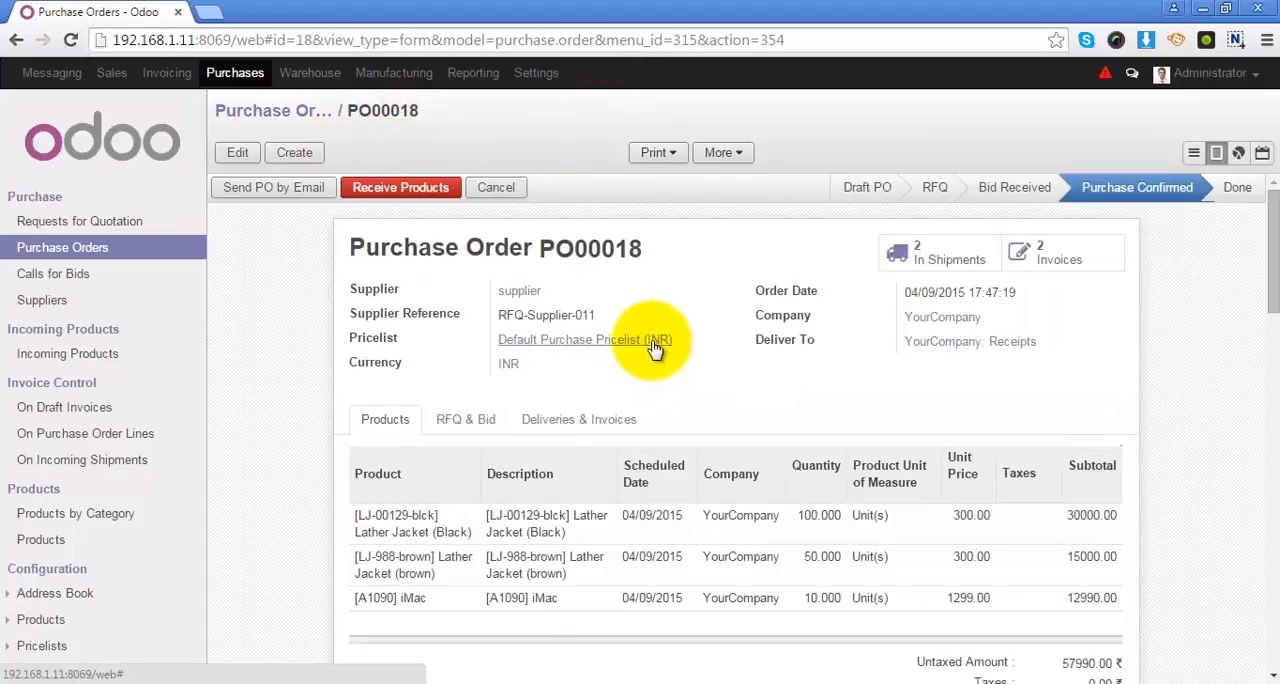
mouse_move(535, 290)
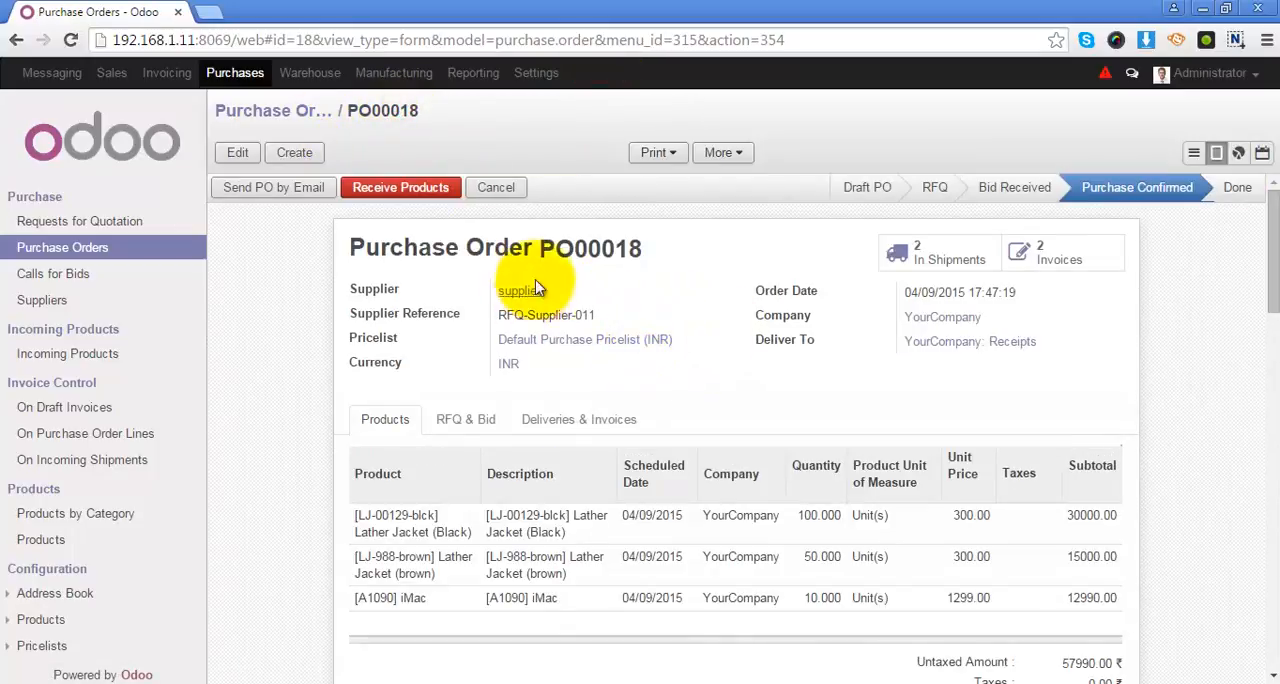
mouse_move(658, 303)
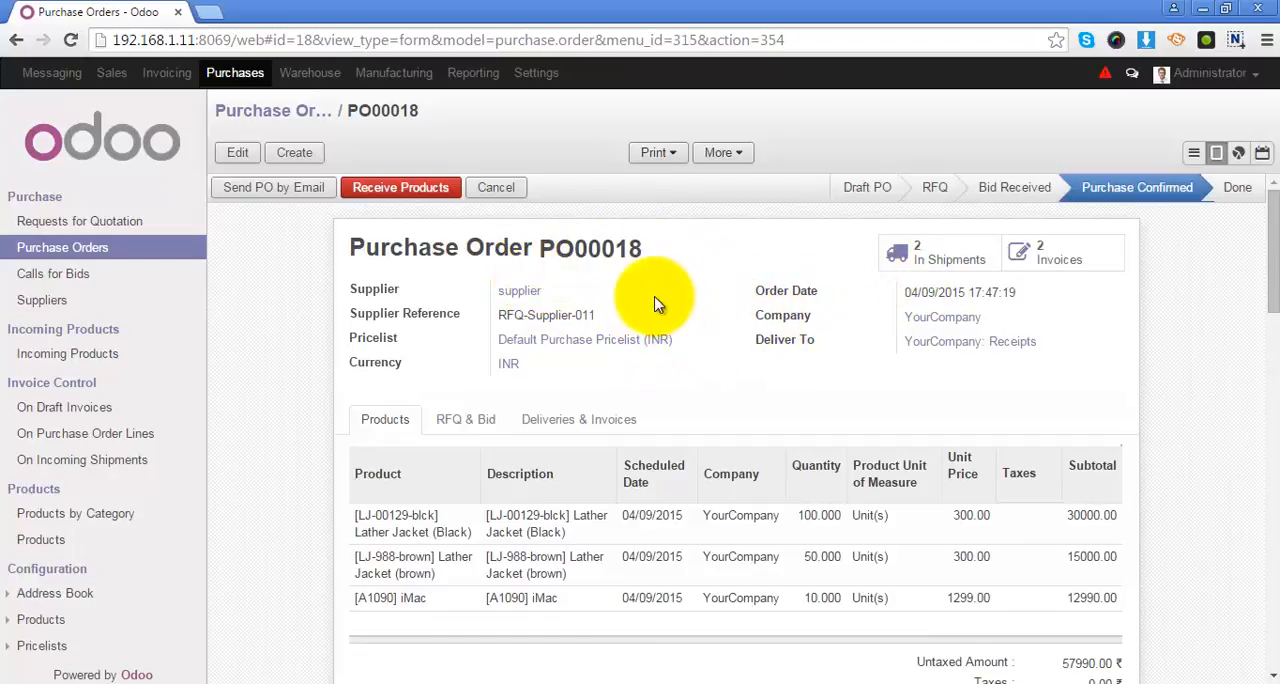
mouse_move(575, 250)
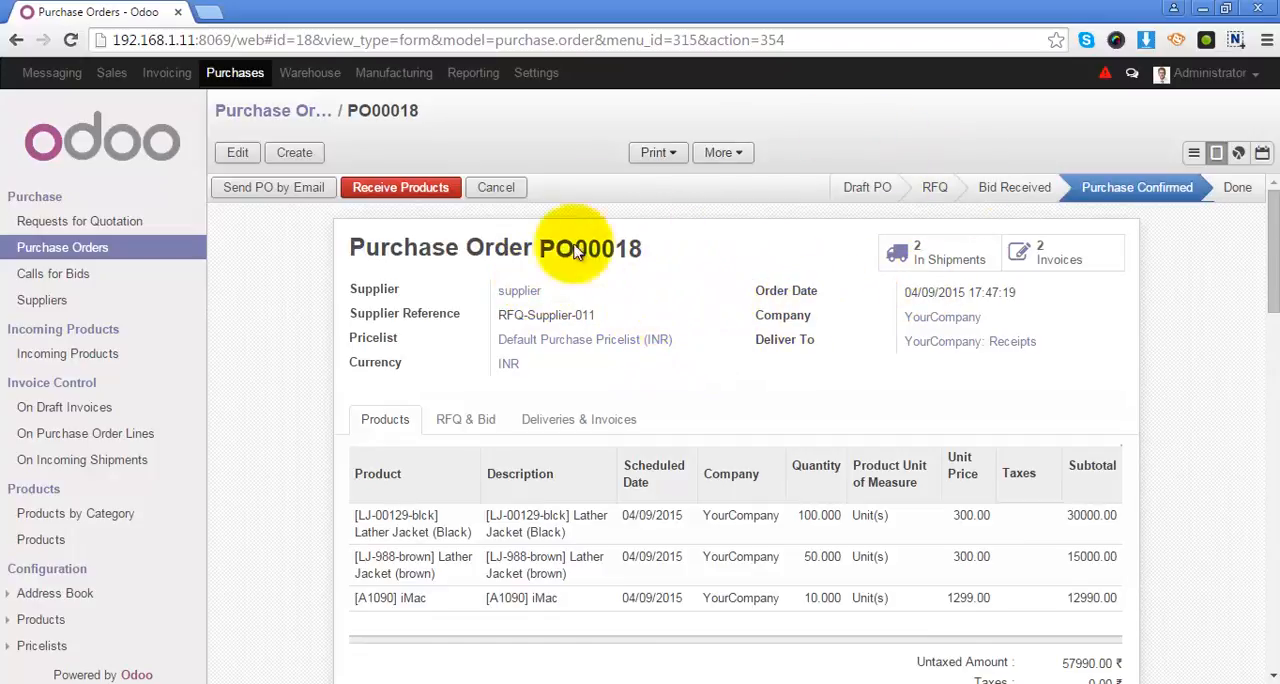
mouse_move(1085, 287)
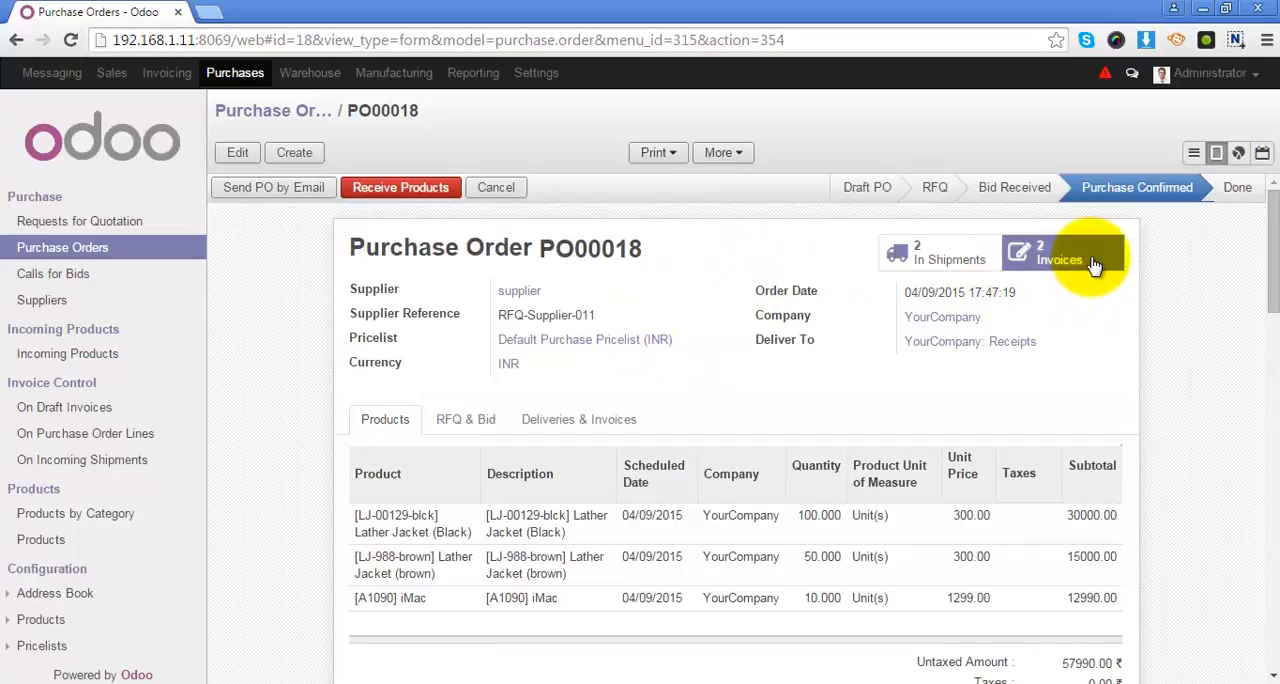
click(1044, 253)
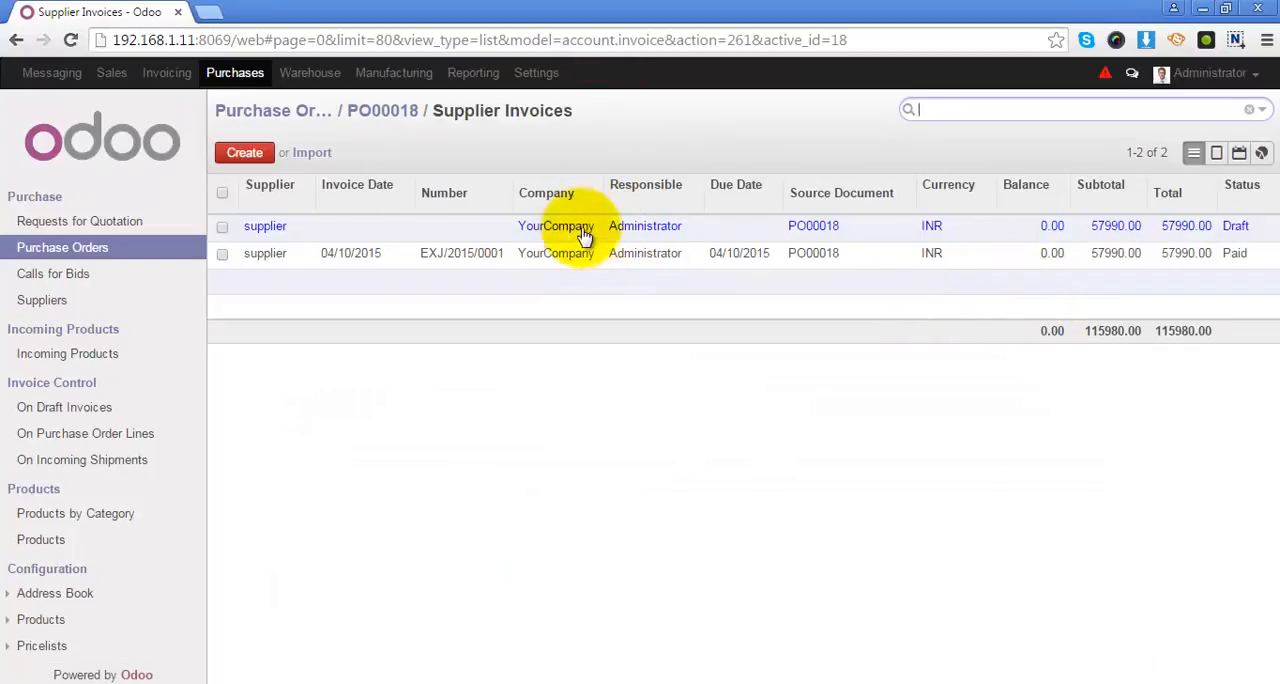
mouse_move(400, 193)
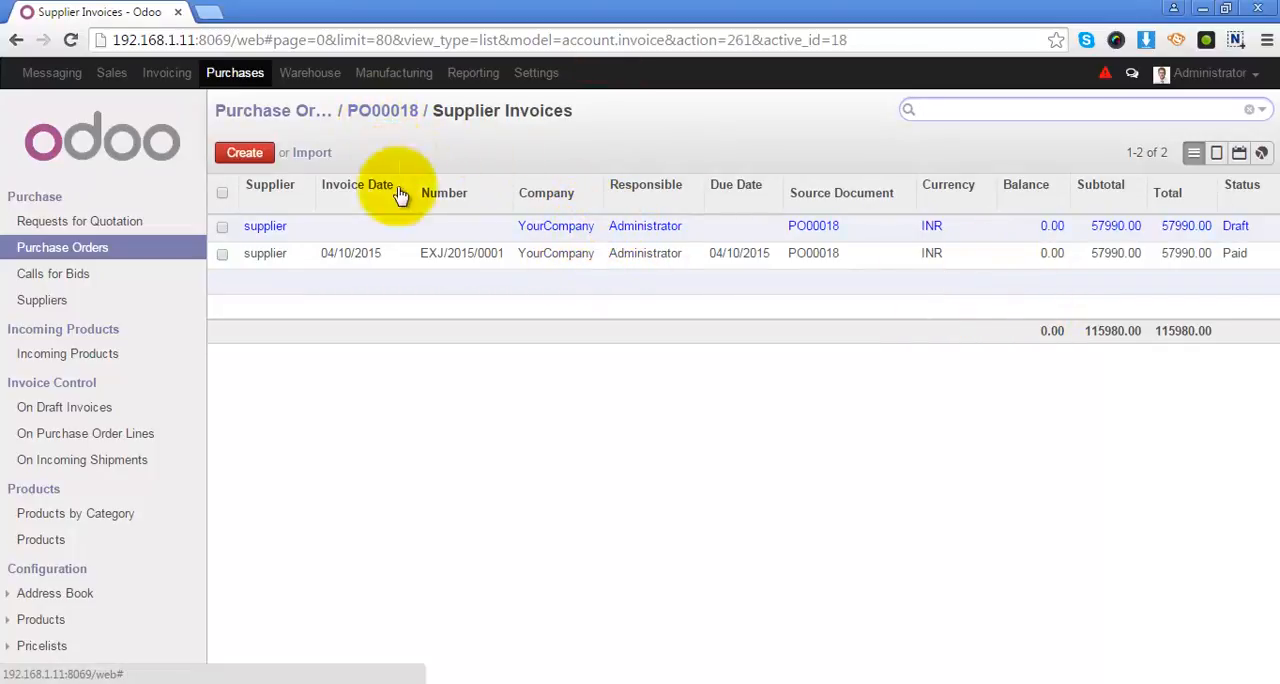
click(166, 72)
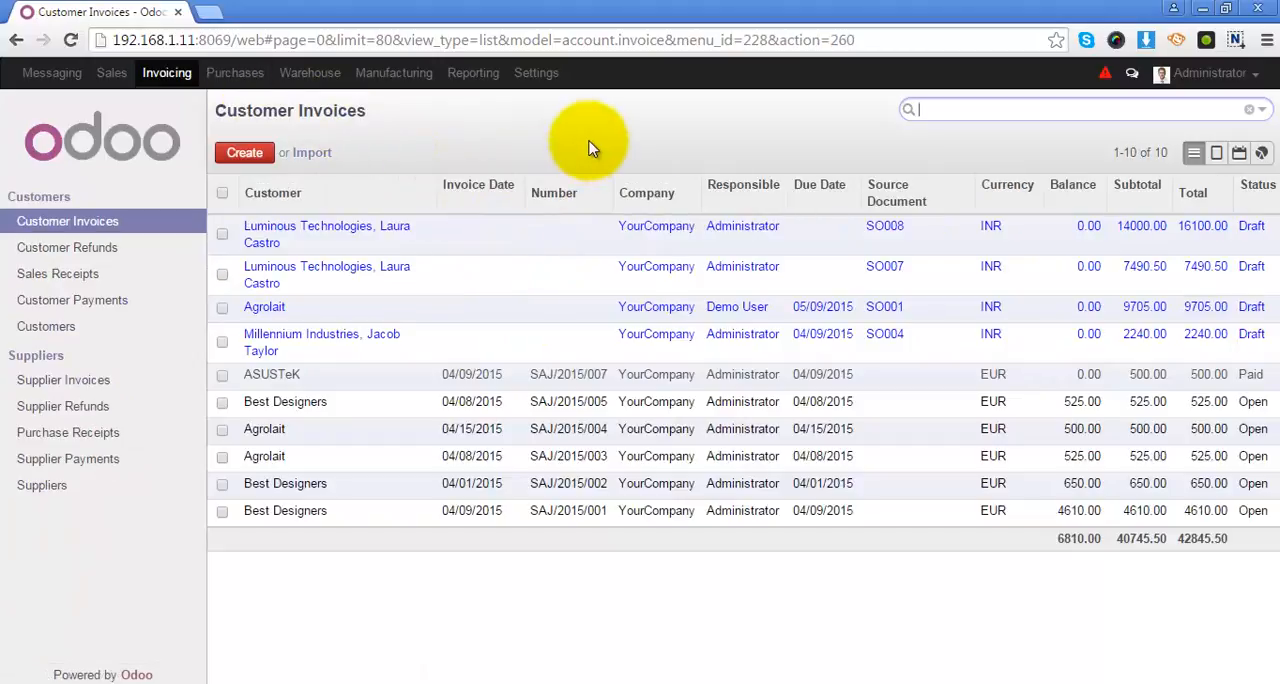